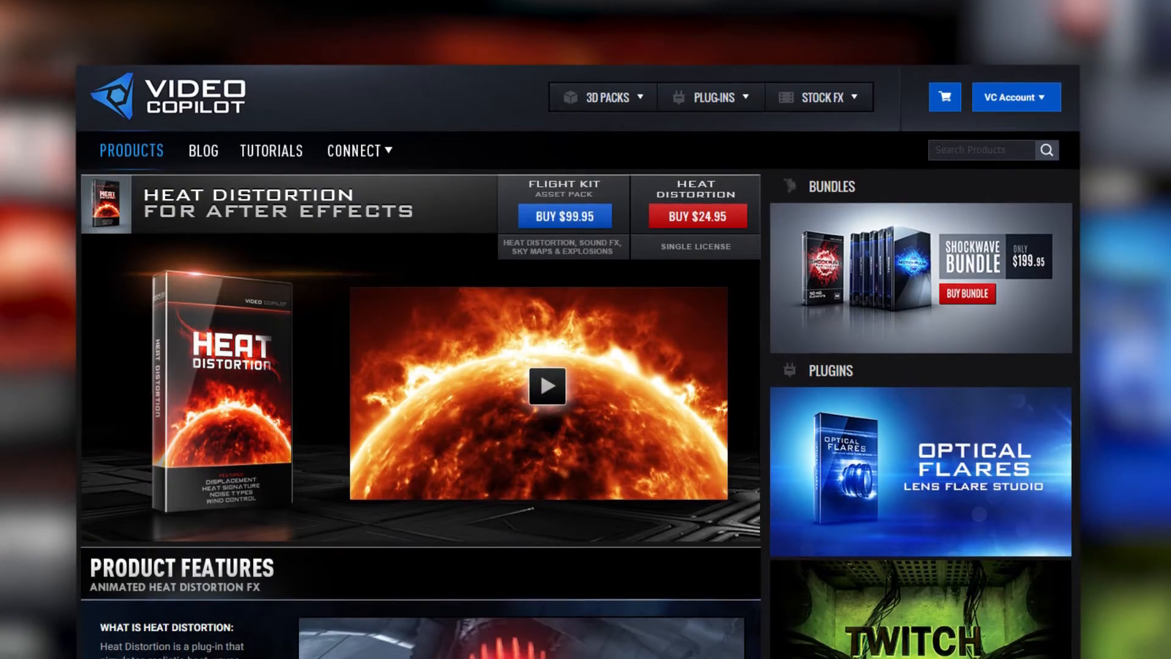
- Apply Gaussian Blur to the duplicated lawn footage layer
scroll("down", 3)
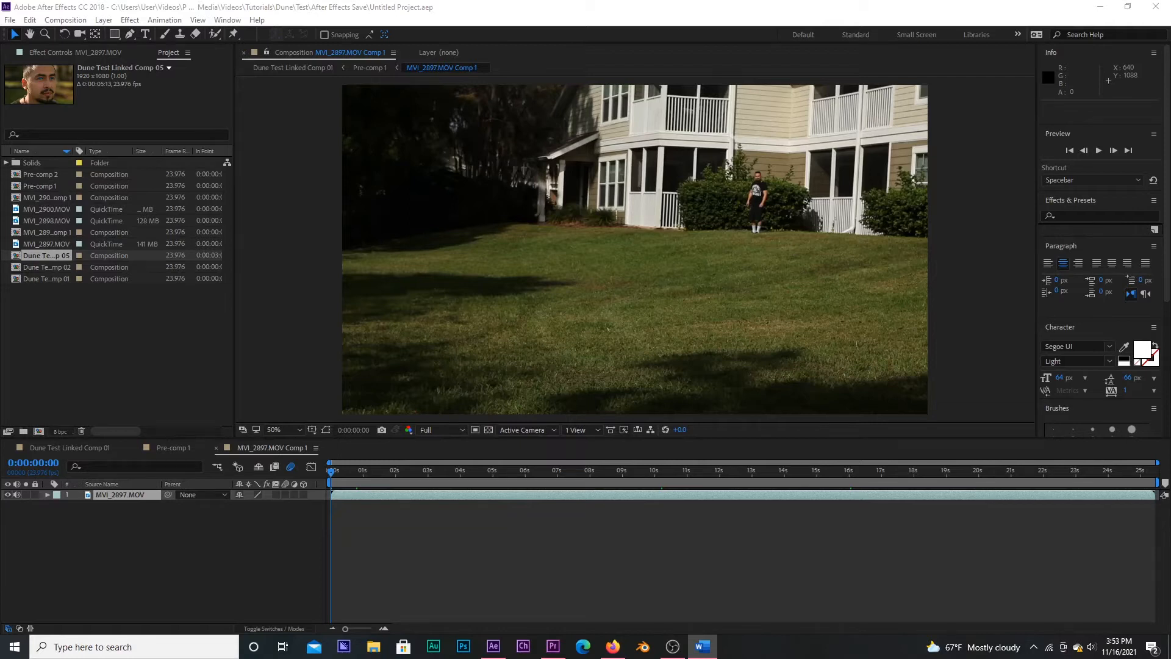
mouse_move(876, 371)
type("Base Layer")
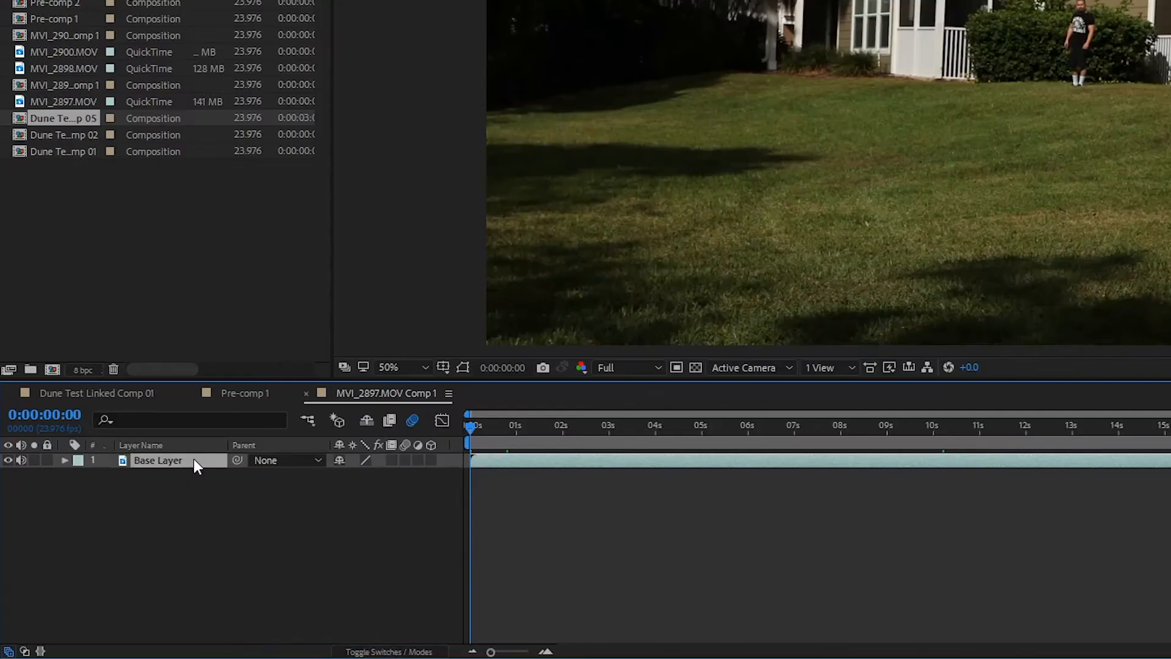
left_click(151, 25)
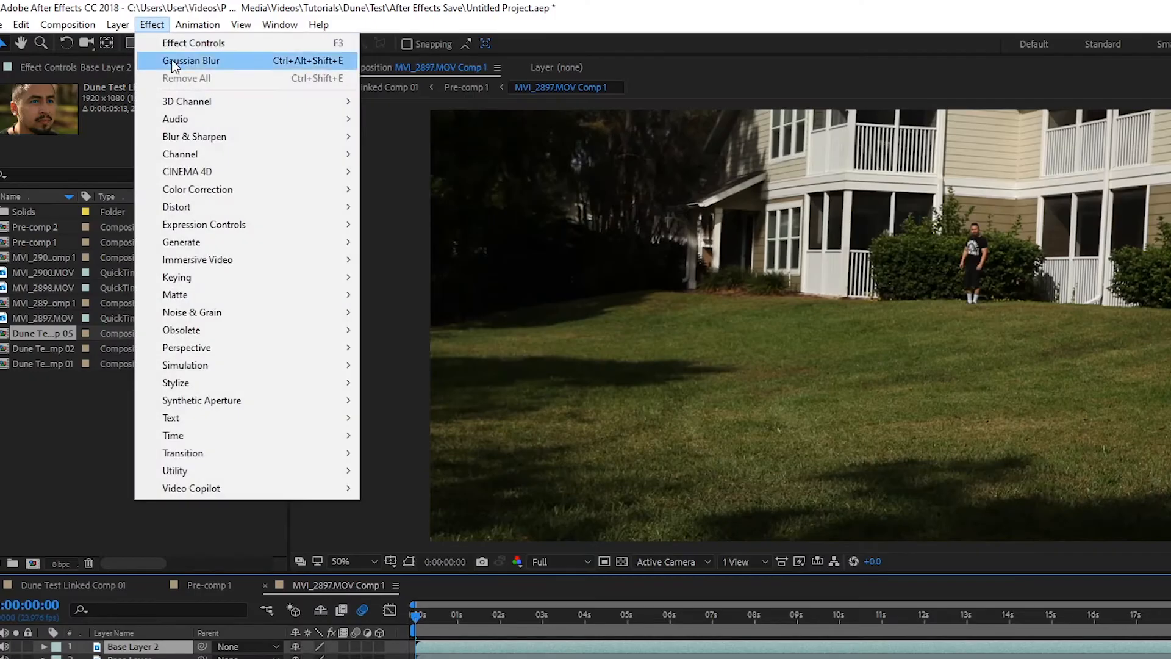
left_click(192, 61)
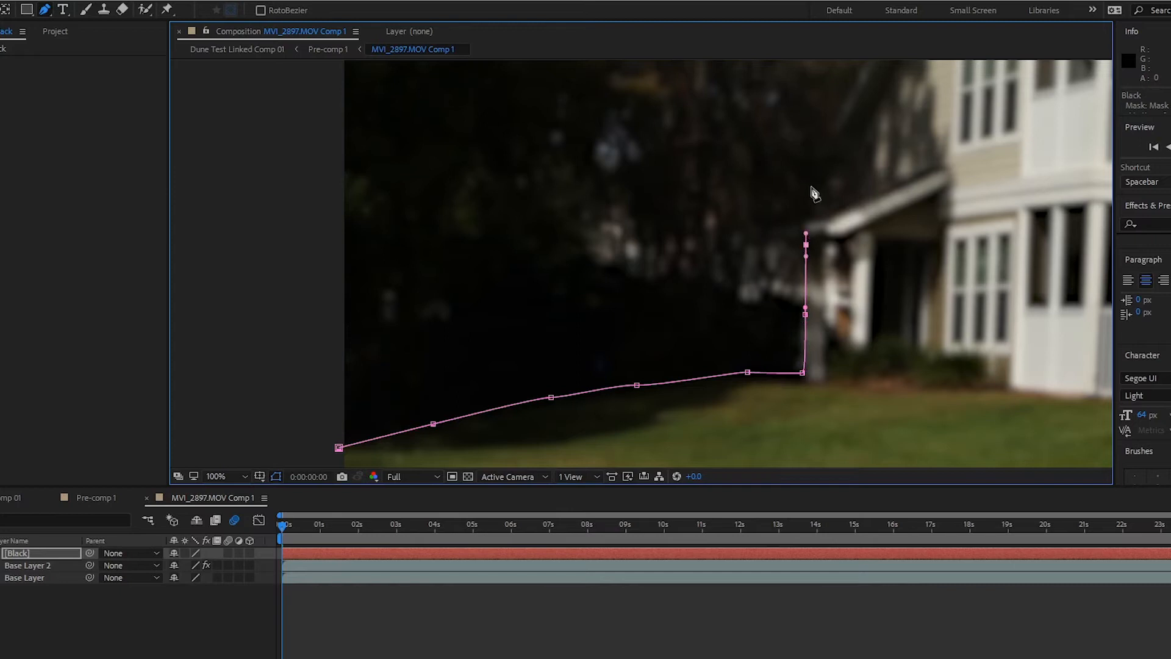
- Mask the black solid over the left trees, feather it, and set TrkMat to Alpha Matte
left_click_drag(814, 194, 449, 150)
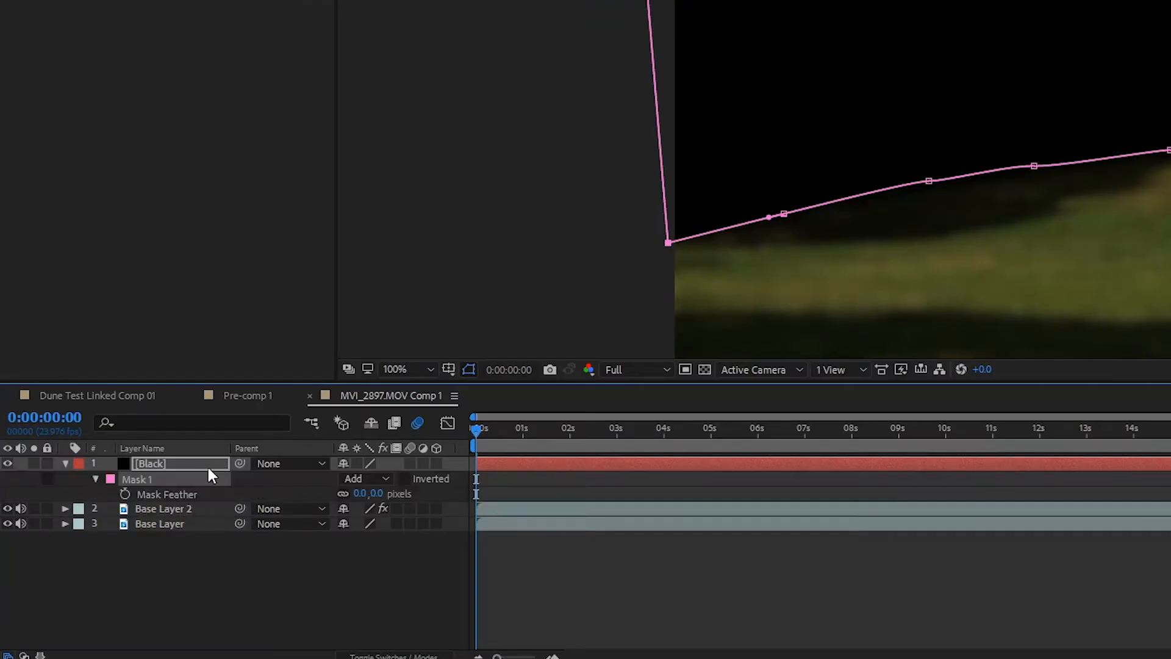
double_click(362, 494)
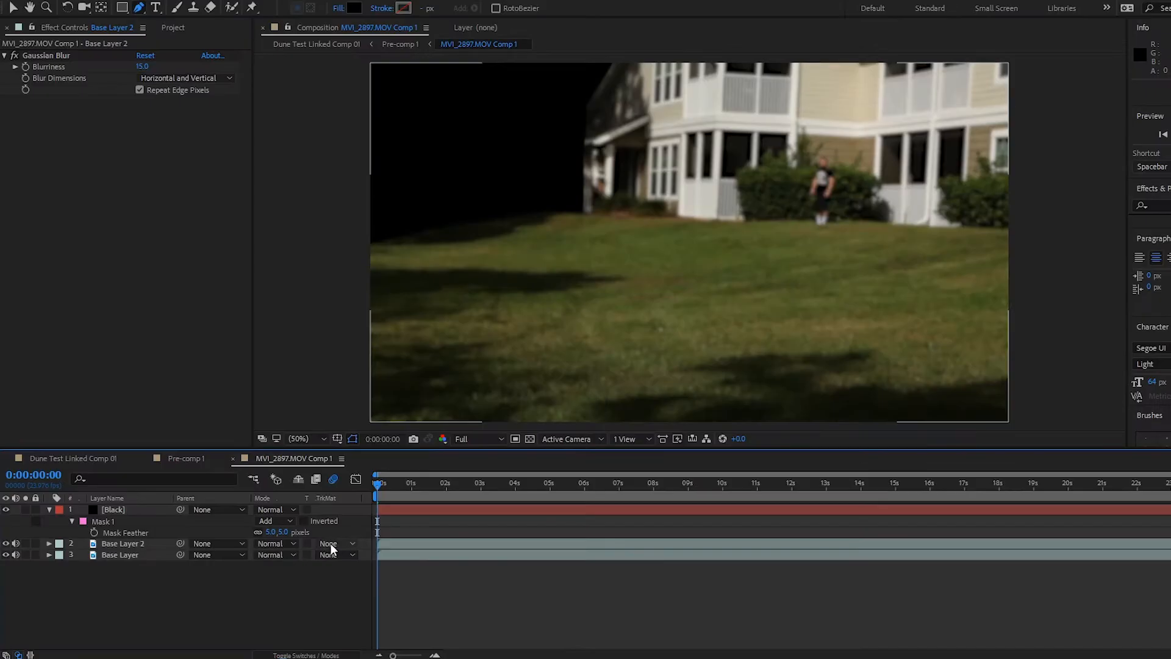
left_click(329, 543)
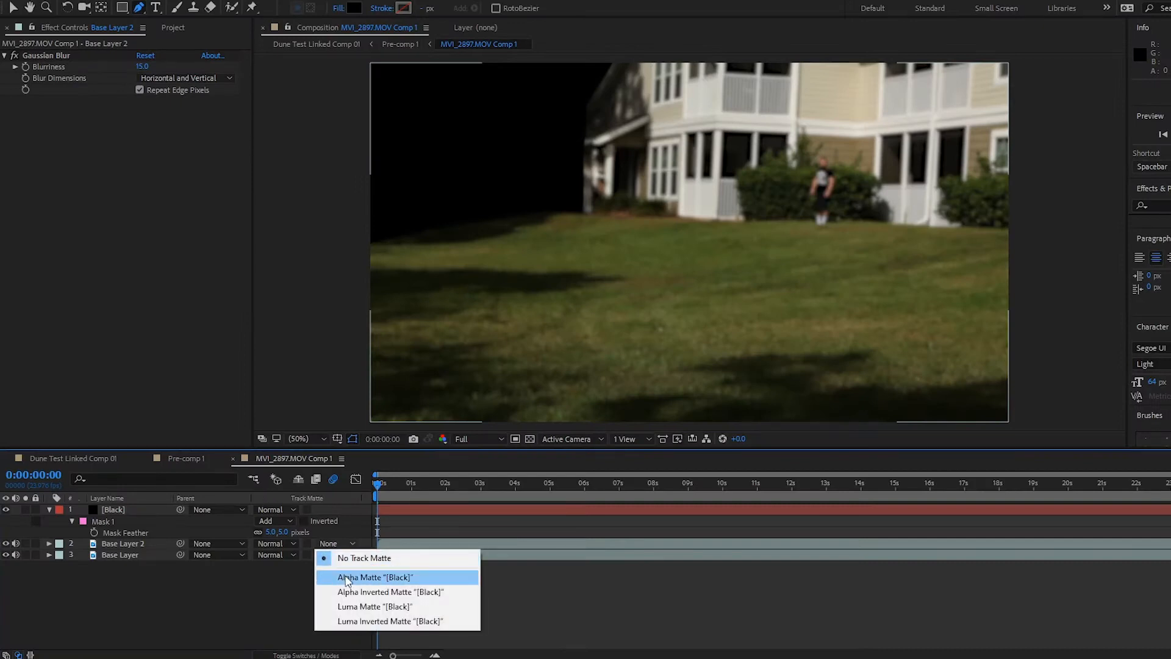
left_click(367, 577)
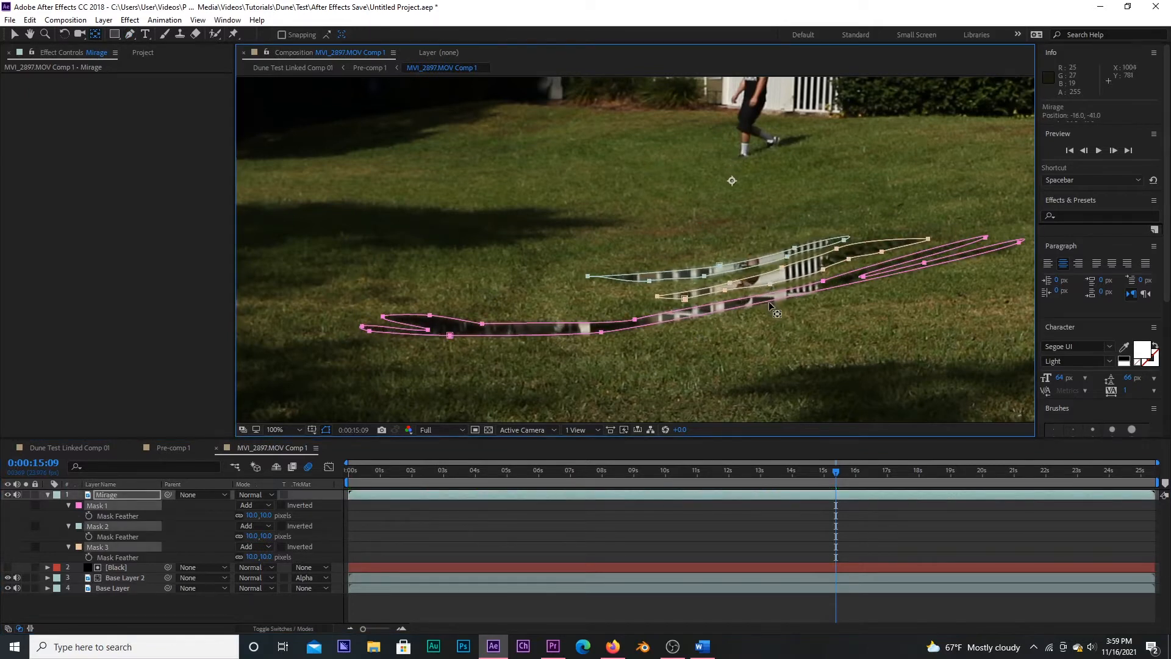
- Shift the mirage streaks slightly, add Gaussian Blur to the Mirage layer, and enter 119
left_click_drag(769, 306, 762, 321)
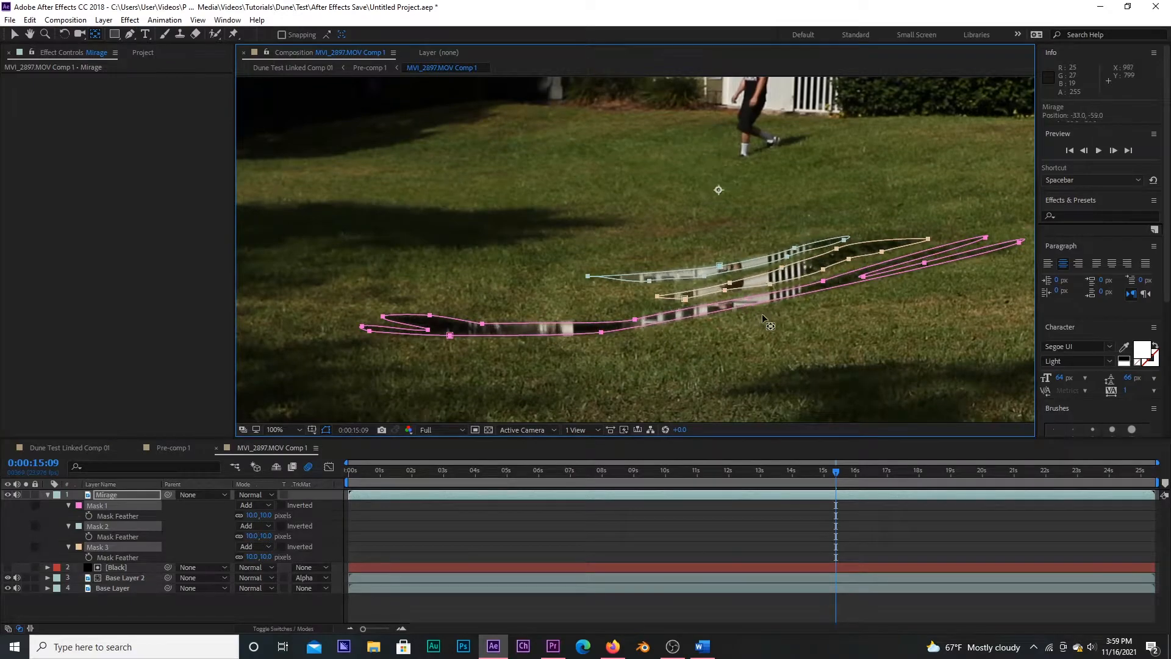
left_click(128, 20)
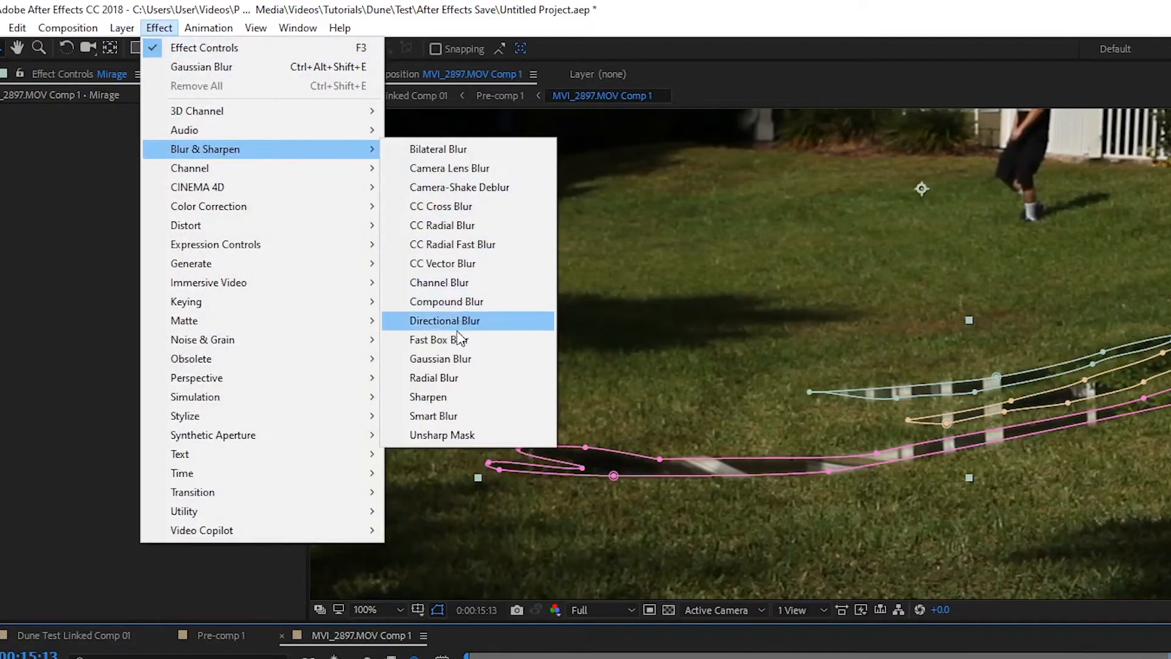
left_click(441, 358)
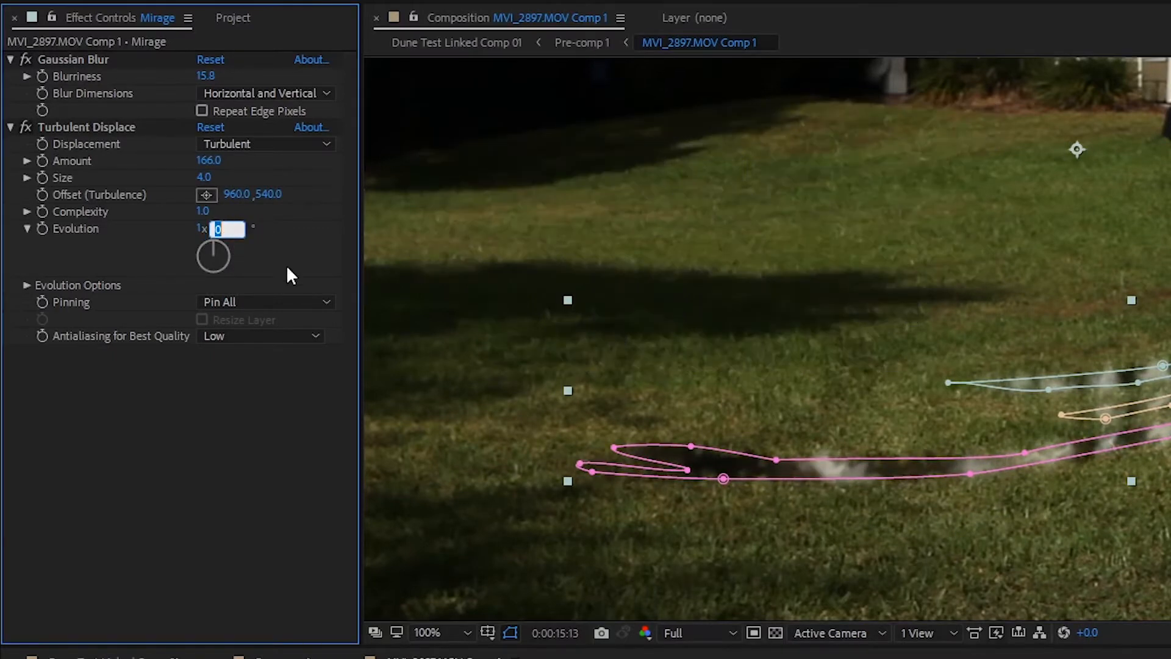
type("119")
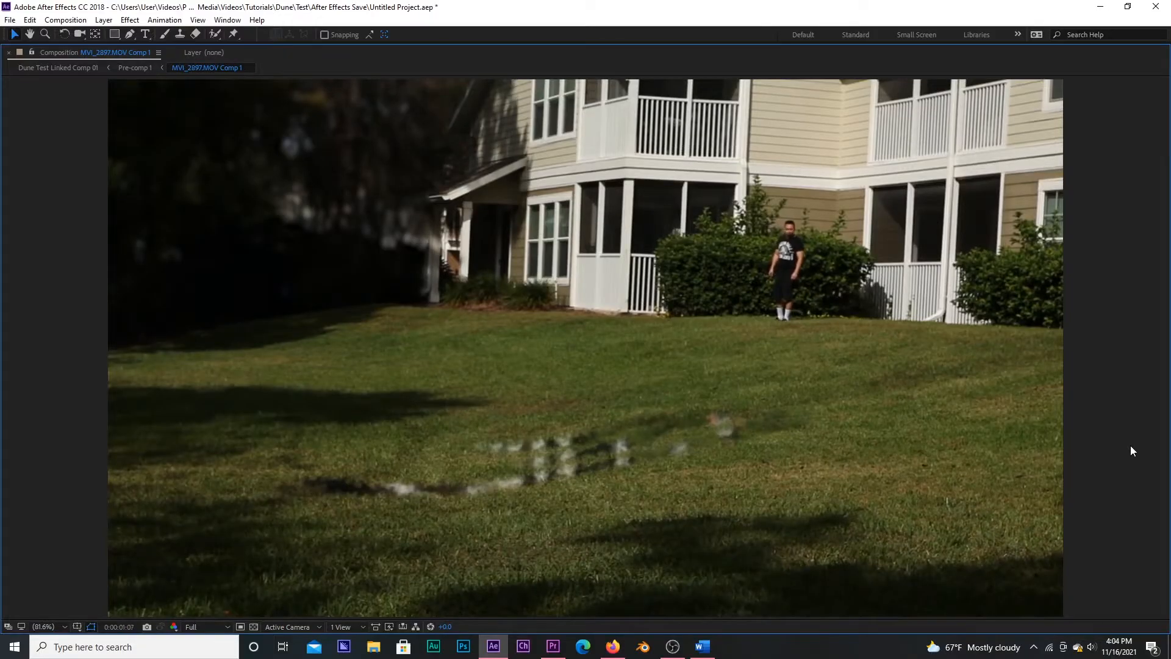
- Name the new layer Blur, add a right-edge mask point, and feather the mask's bottom edge
left_click(103, 20)
type("Blur")
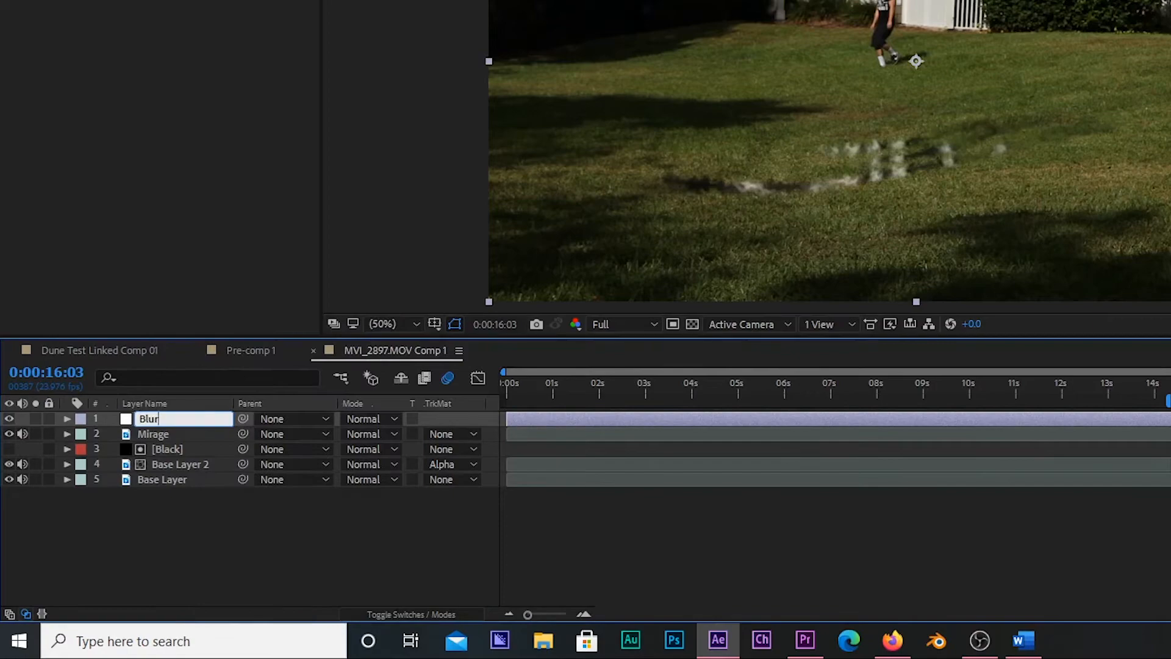
left_click(176, 26)
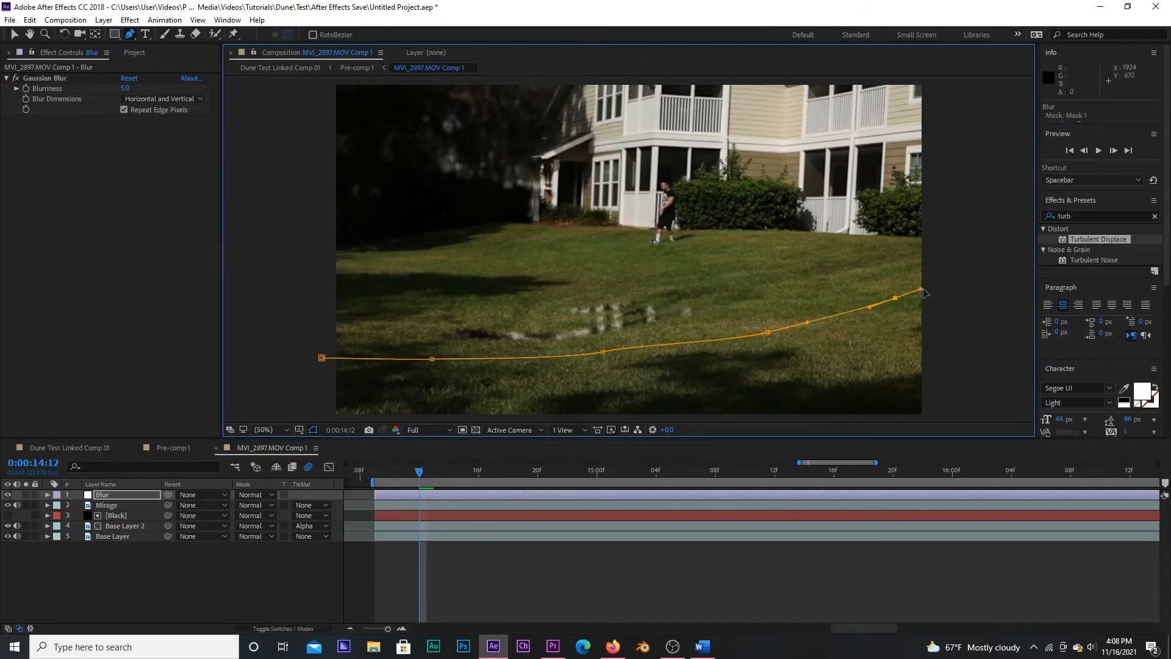
left_click(269, 429)
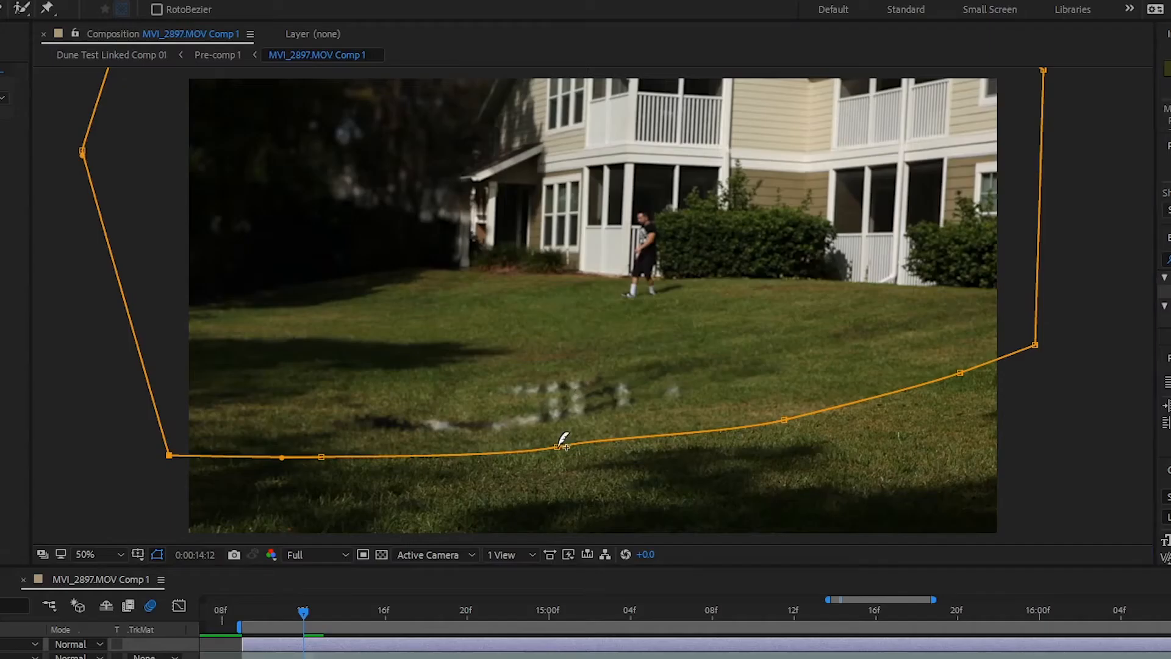
left_click_drag(559, 445, 565, 520)
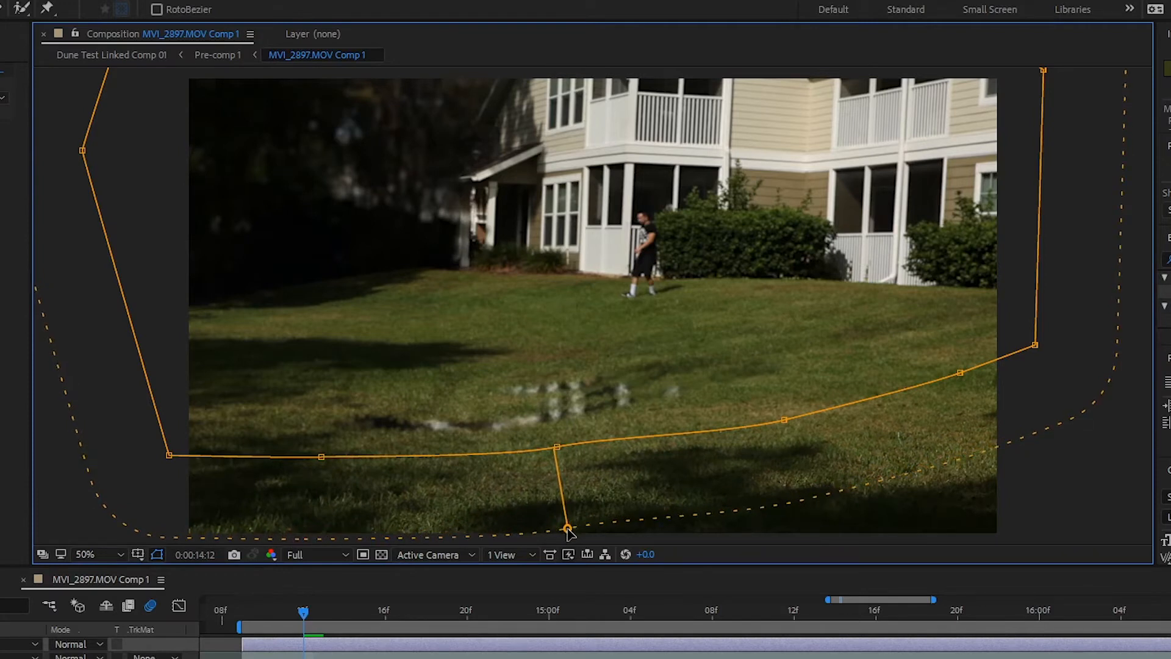
right_click(159, 474)
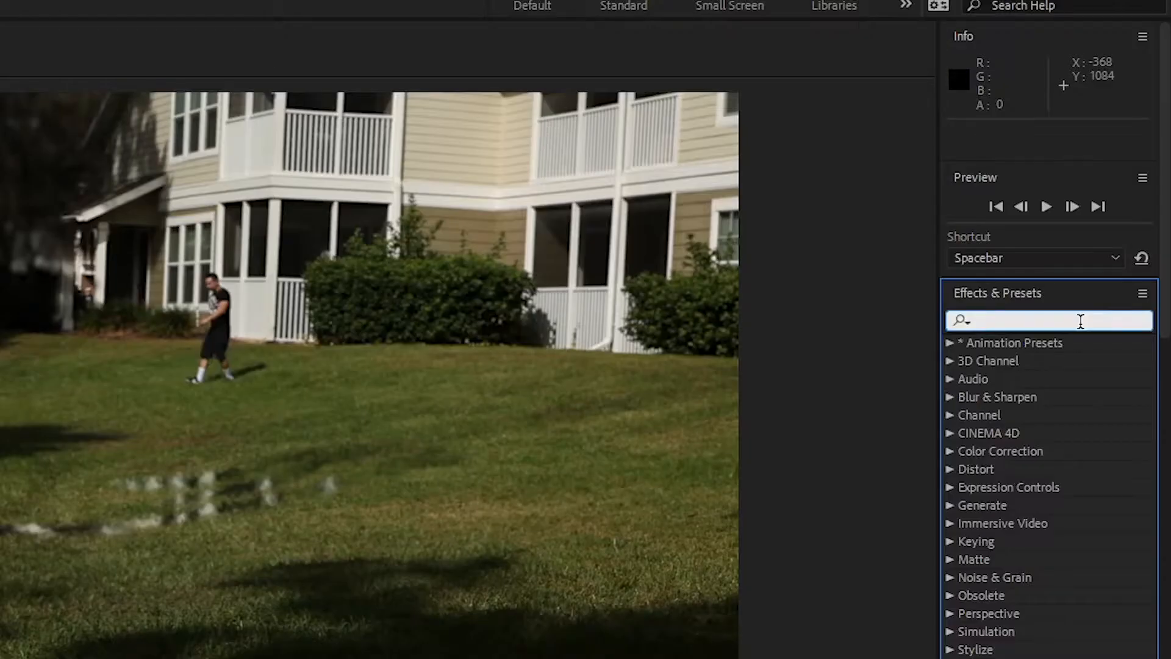
- Apply Heat Distortion found by searching 'Heat', set wind direction 88, and close the mask
type("Heat")
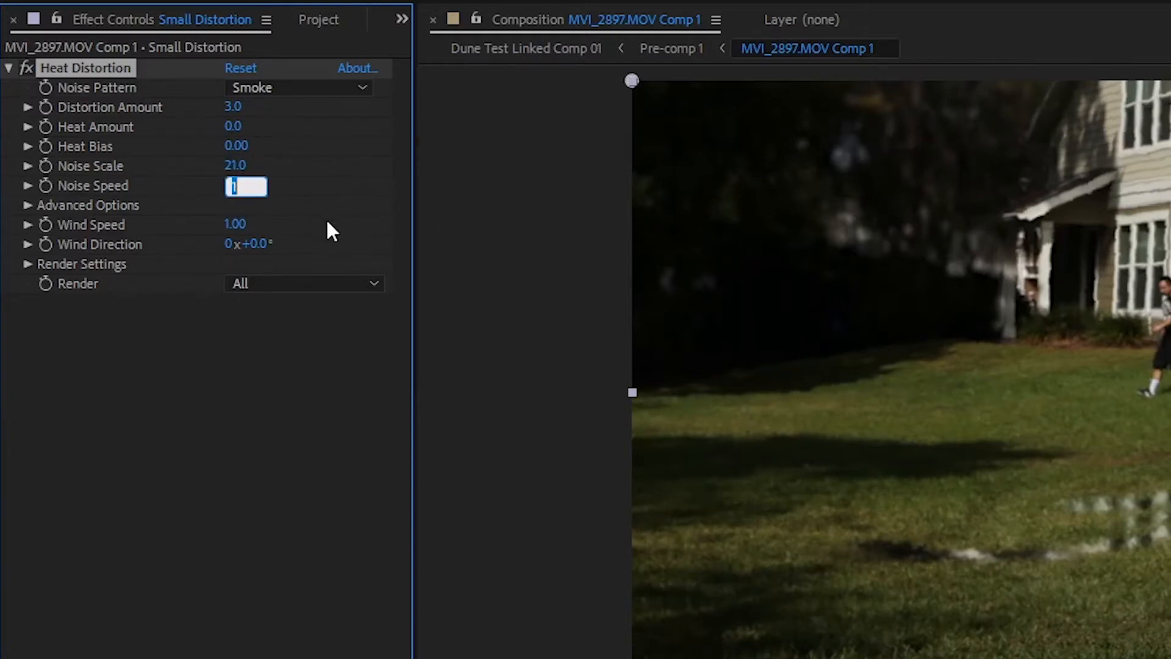
left_click(263, 244)
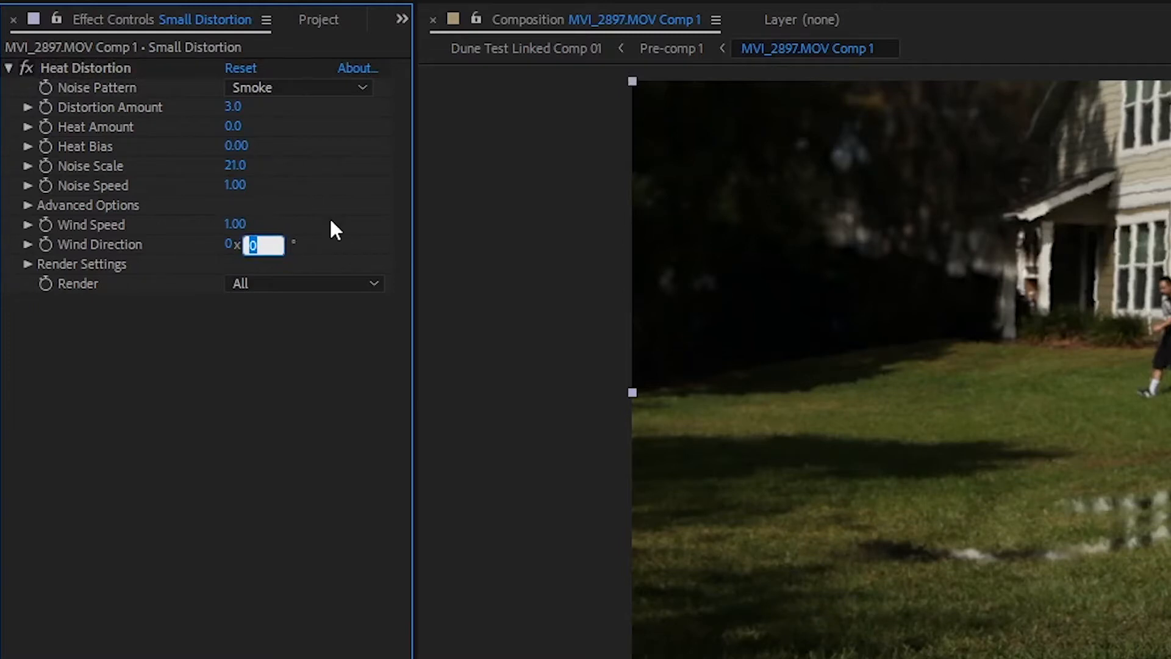
type("88.0°")
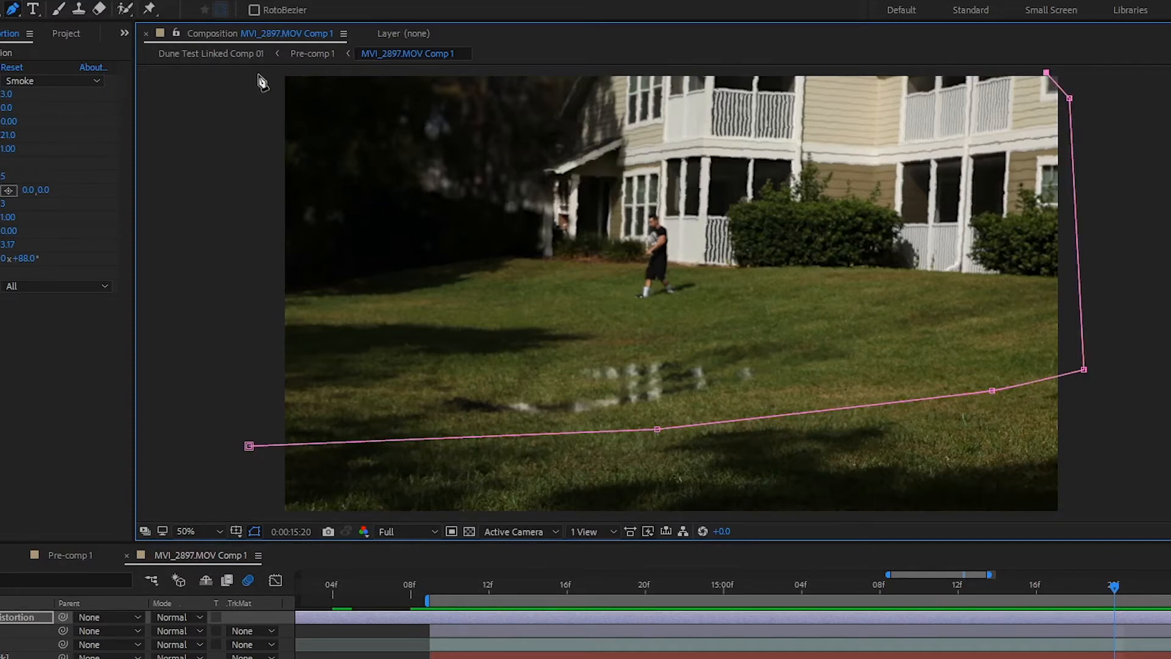
left_click(22, 11)
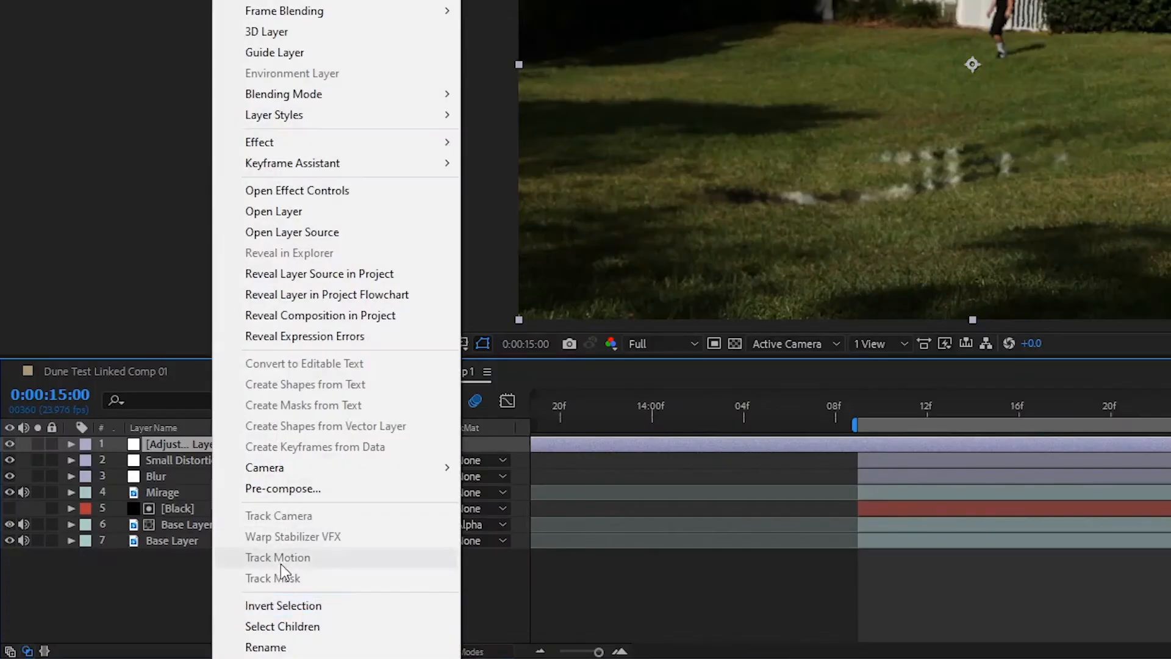
- Set the Large Heat Distortion 2 layer's wind speed to 3.1
left_click(265, 647)
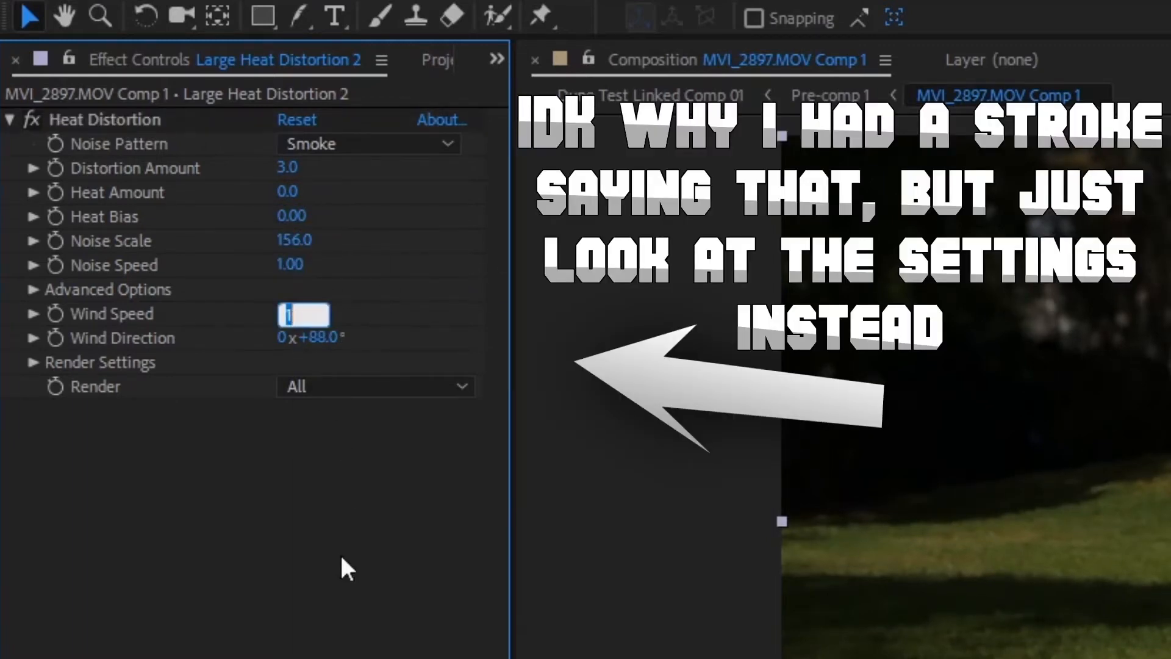
type("3.1")
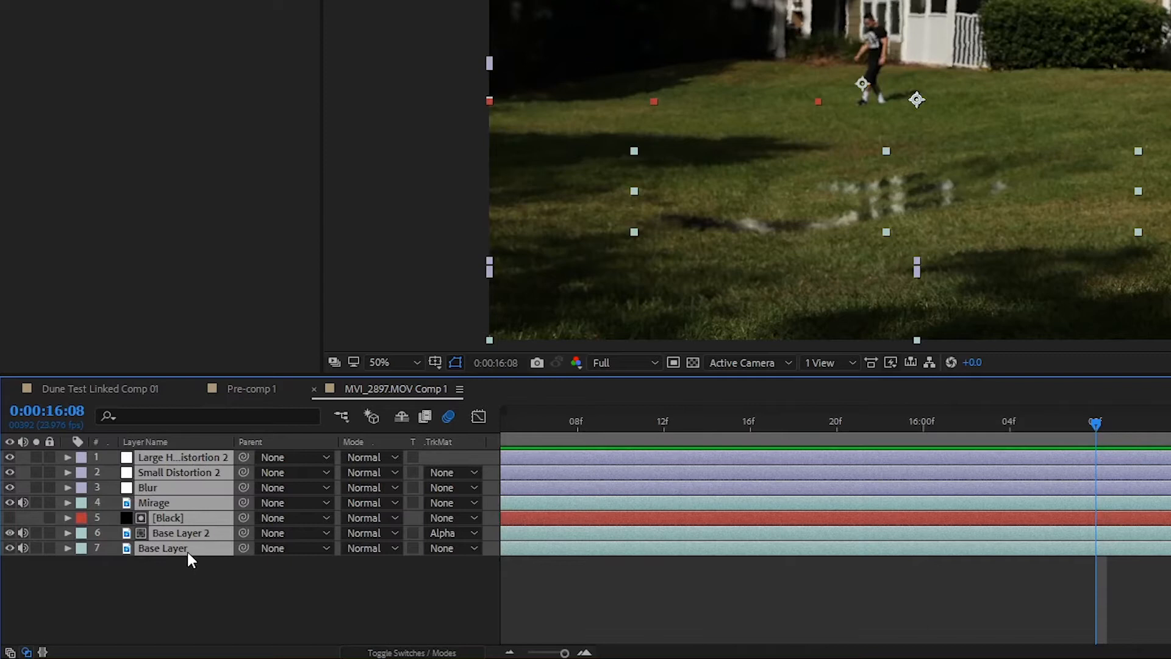
- Pre-compose the selected layers into Pre-comp 3, keeping Move all attributes
right_click(162, 548)
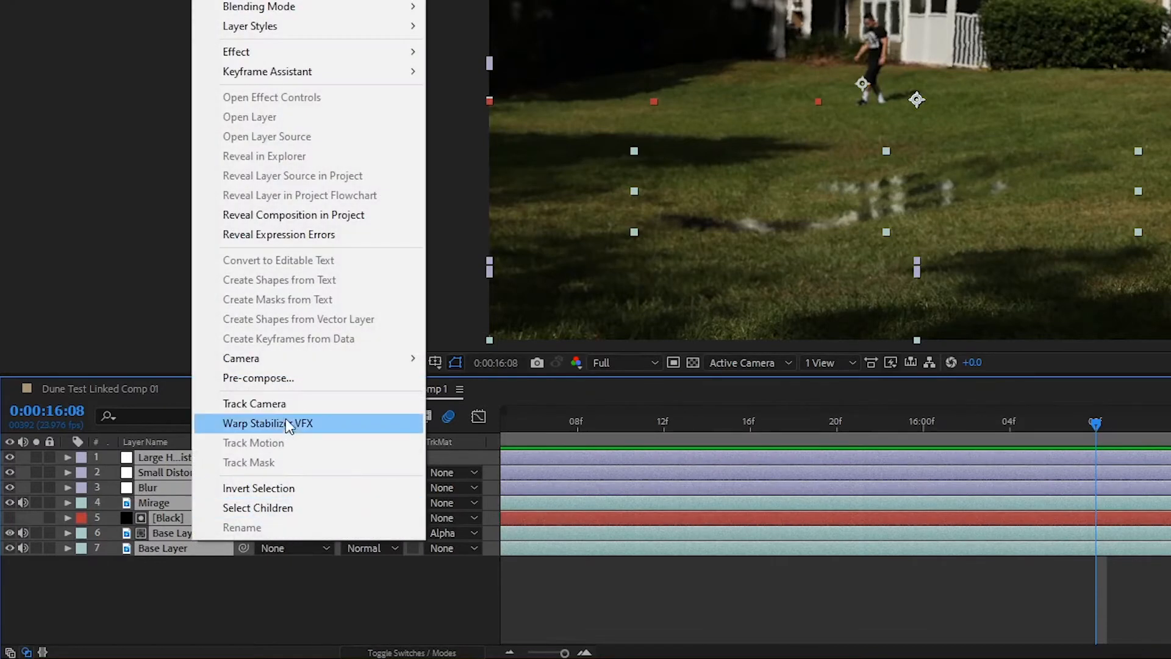
left_click(258, 377)
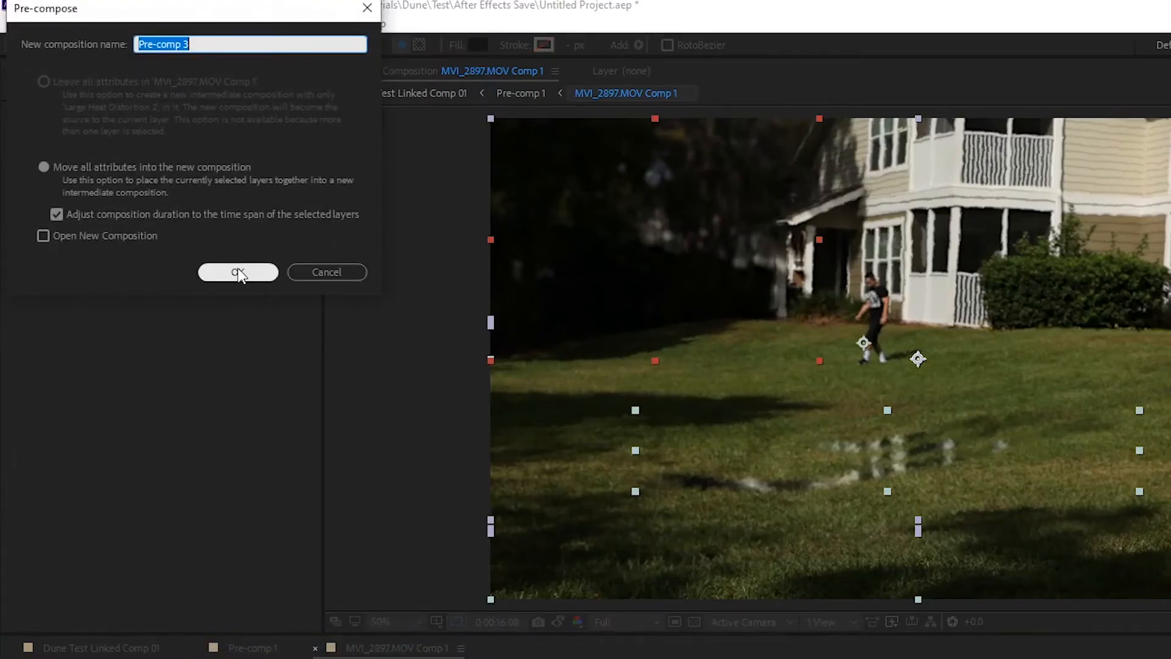
left_click(237, 272)
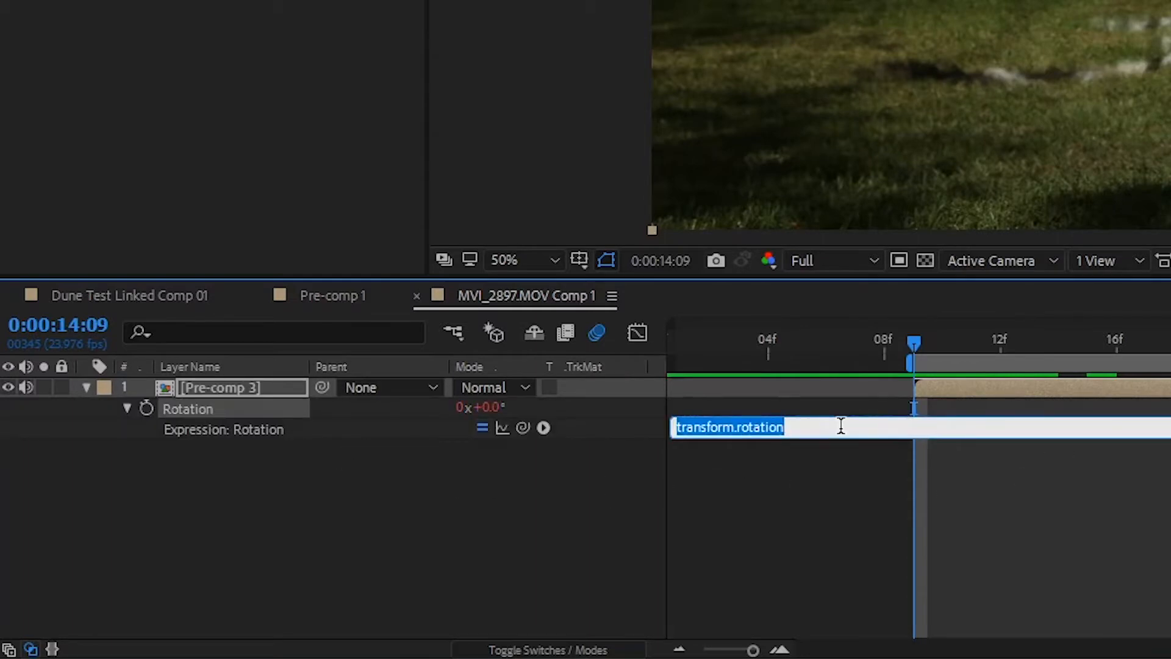
- Enter wiggle(1,5) on Rotation and wiggle(3,25) on Position
type("wigg")
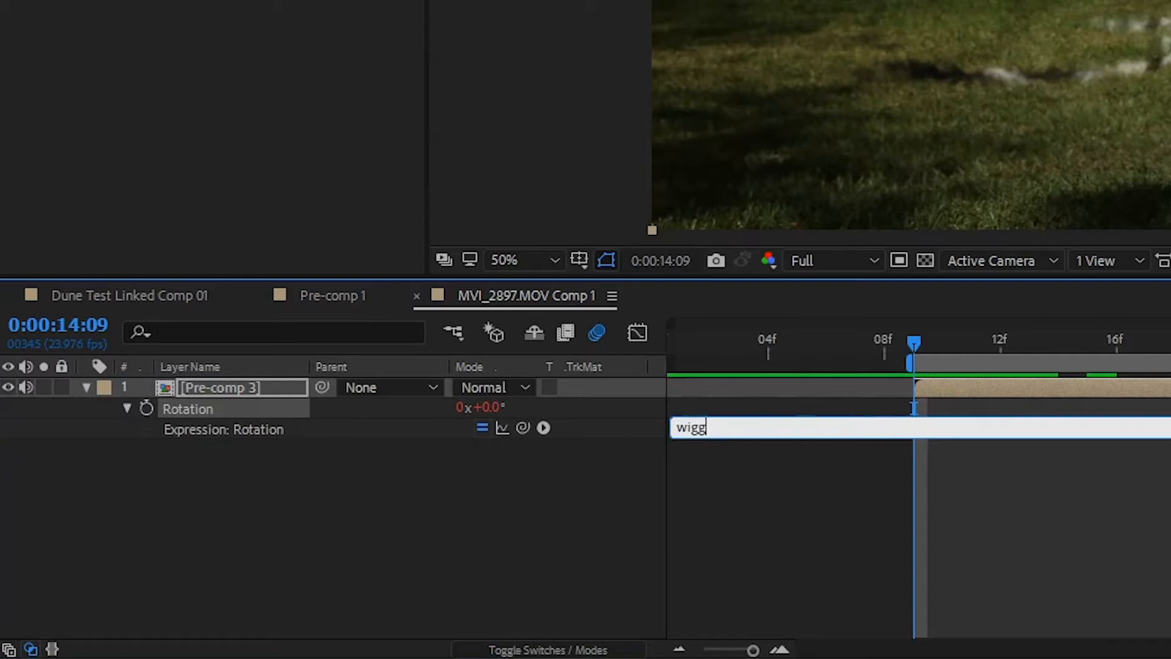
type("le(")
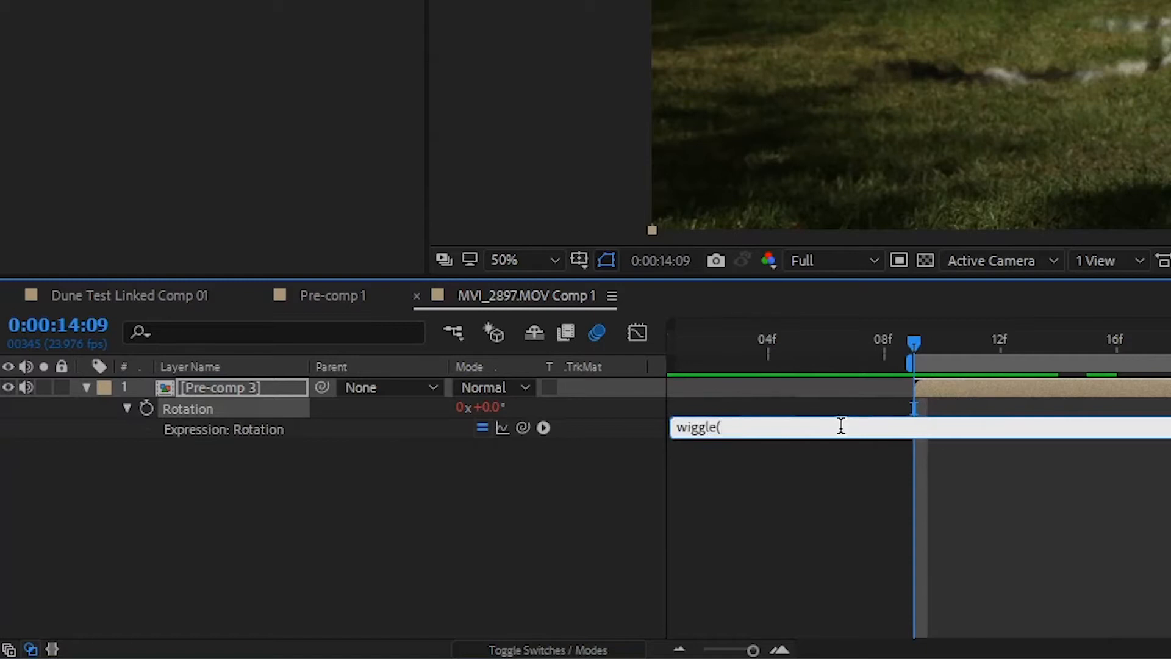
type("1,5")
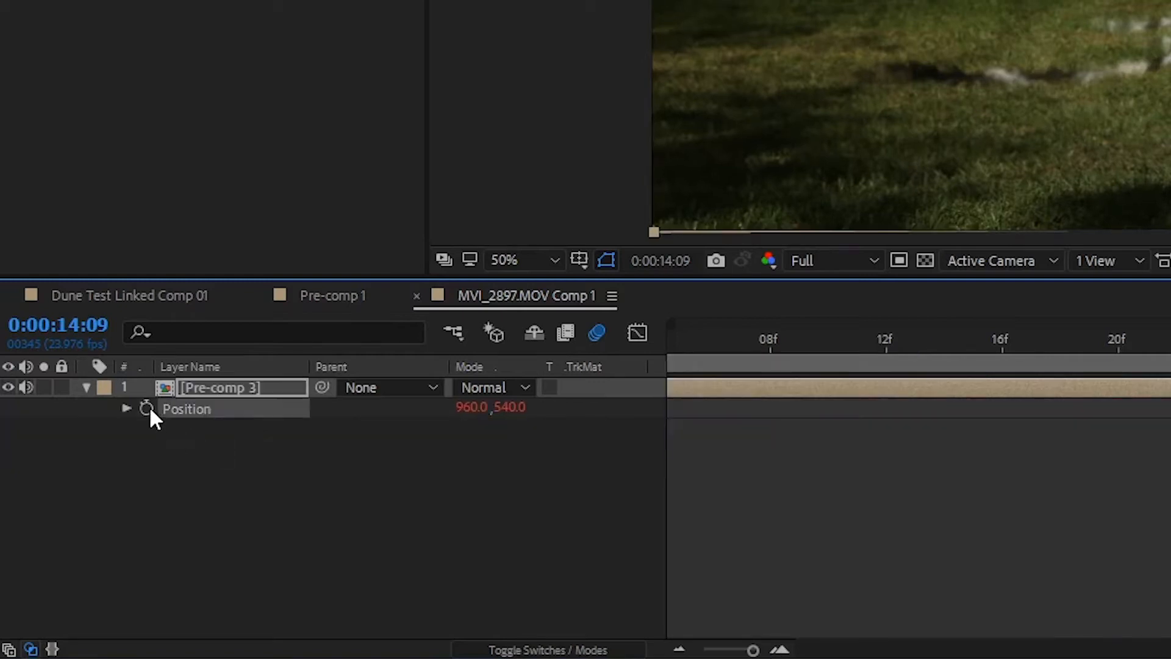
type("w")
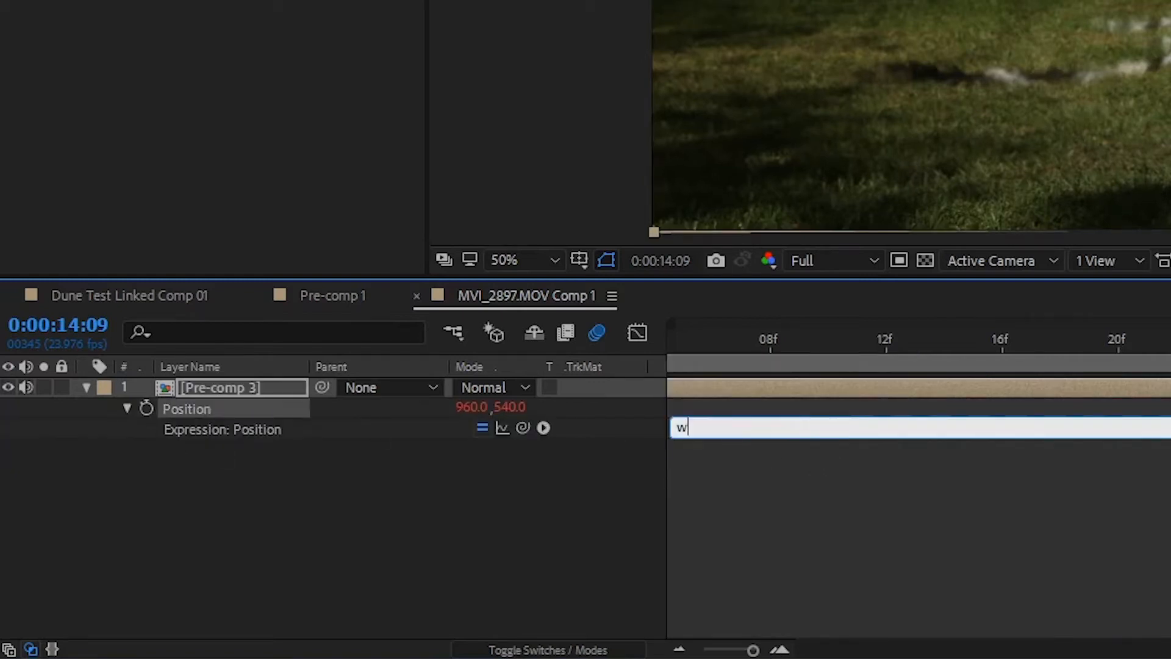
type("iggle(")
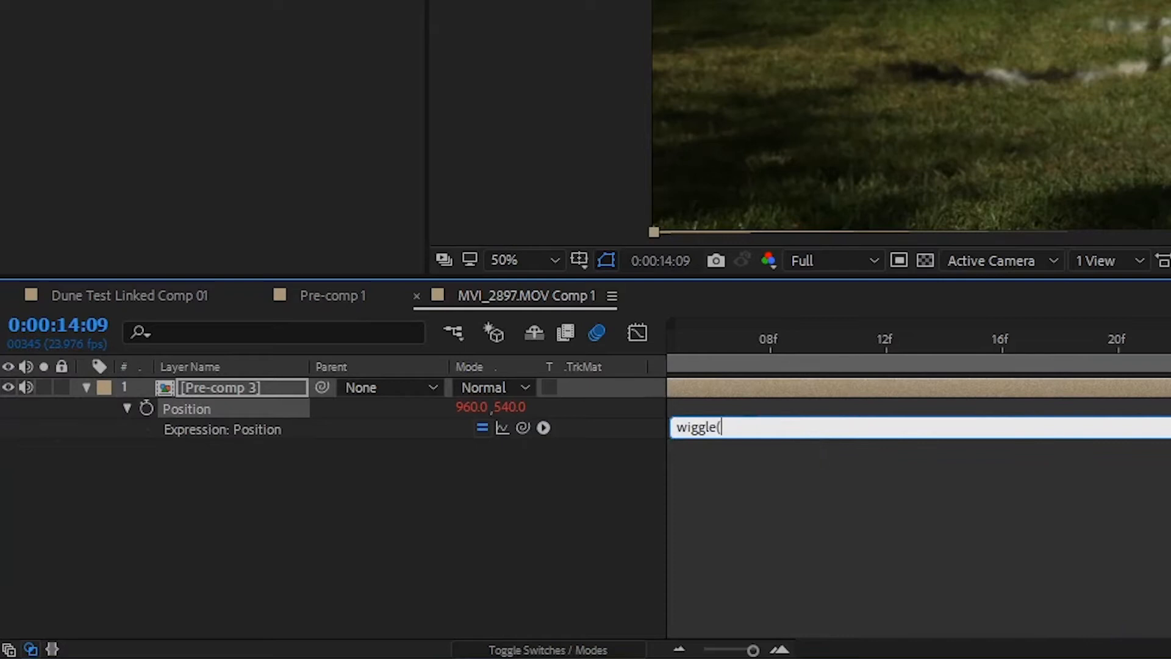
type("3,25")
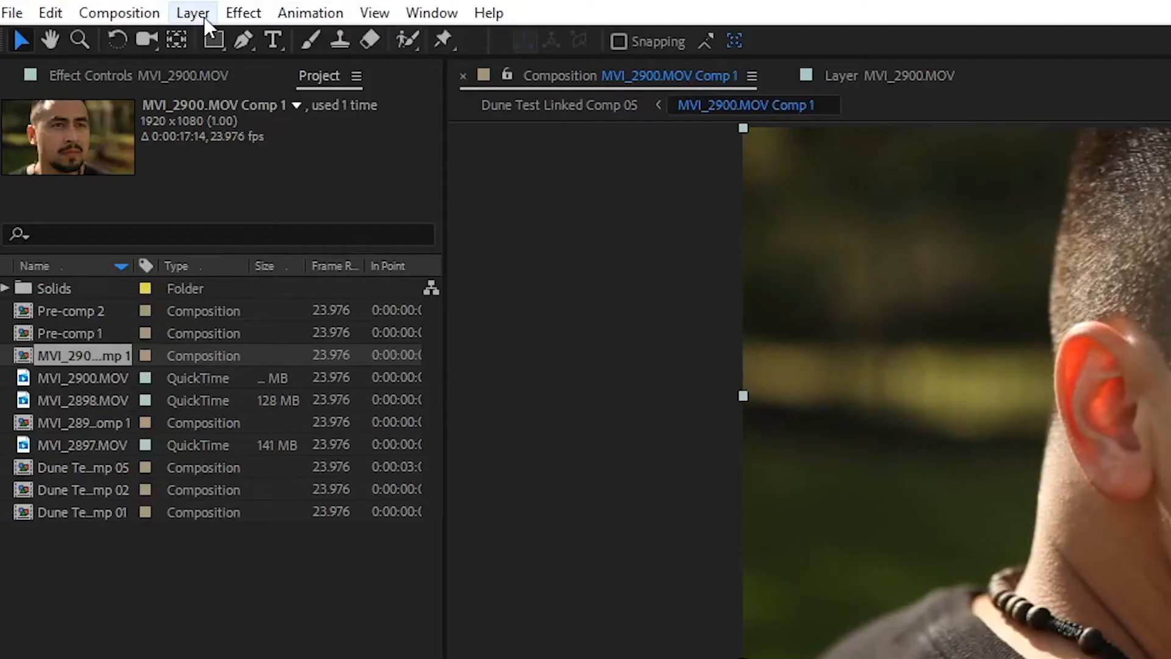
- Create a blue Right Eye solid and set its blend mode to Soft Light
left_click(191, 13)
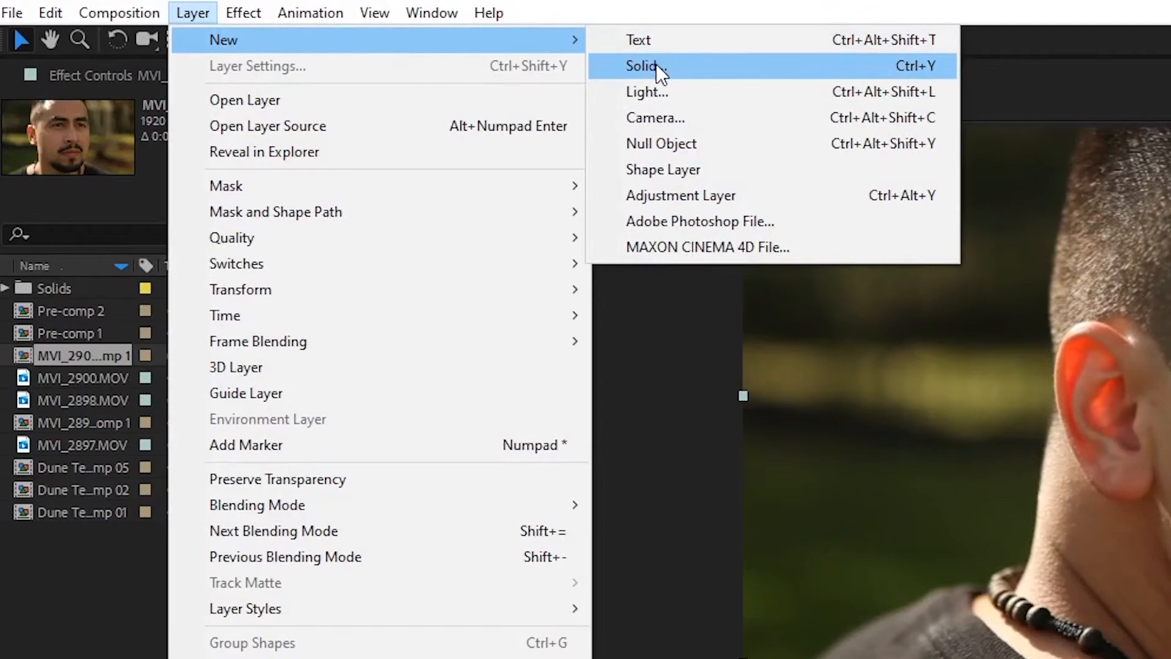
left_click(643, 66)
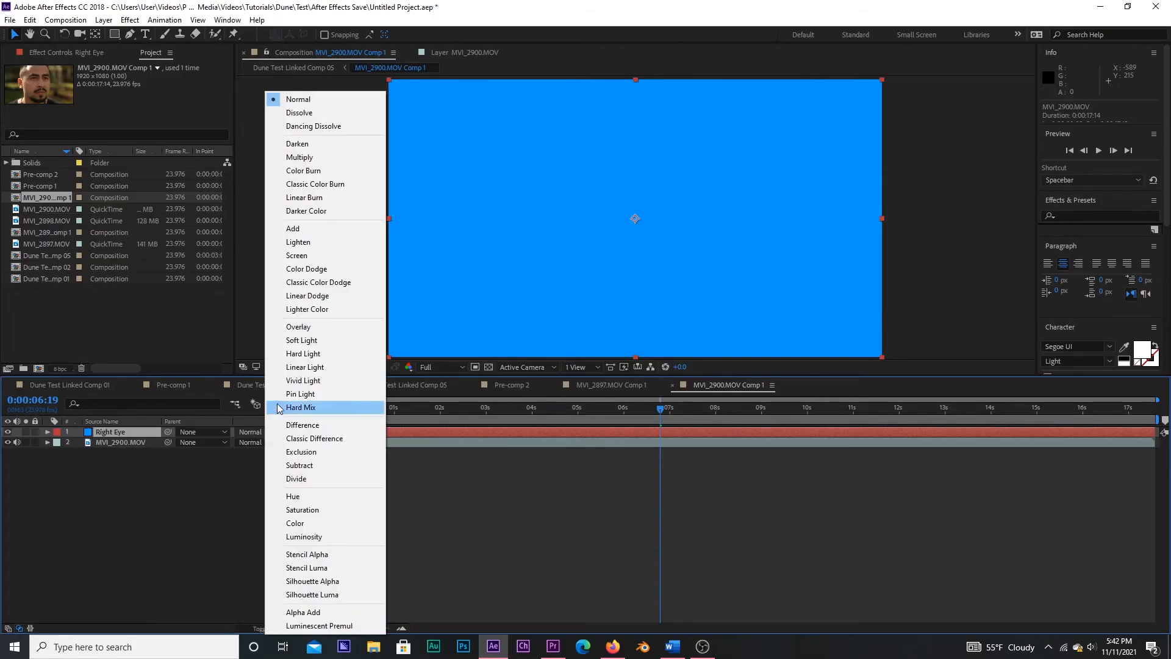
left_click(301, 339)
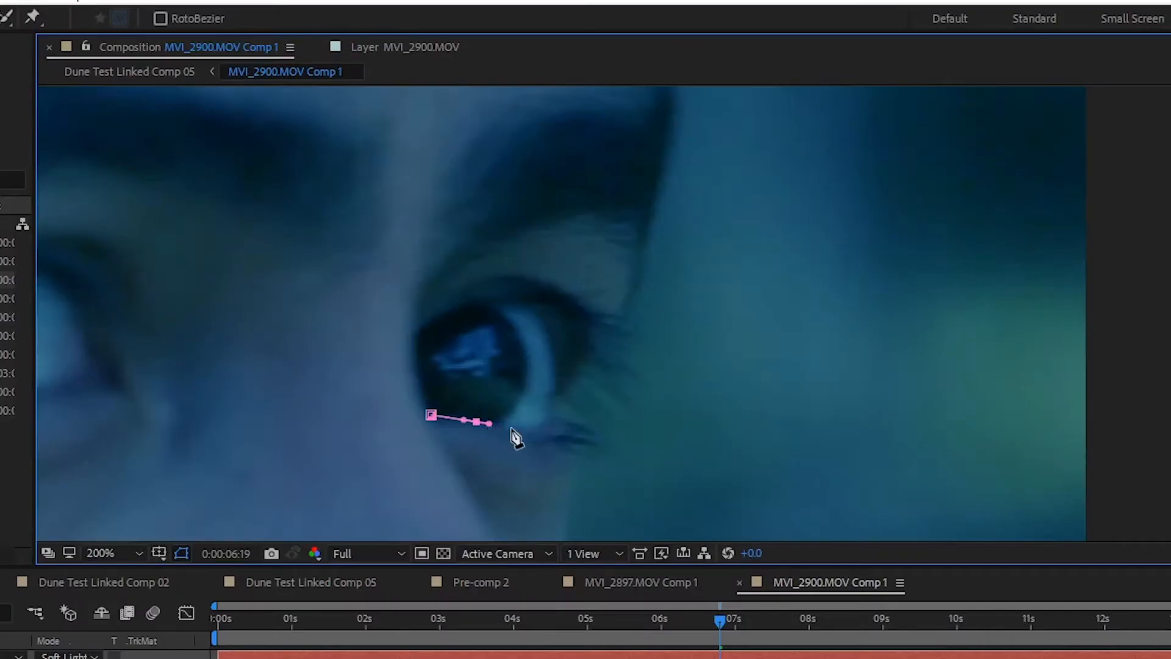
- Mask around the eye, scrub frames to check it, and increase the mask feather
left_click(464, 330)
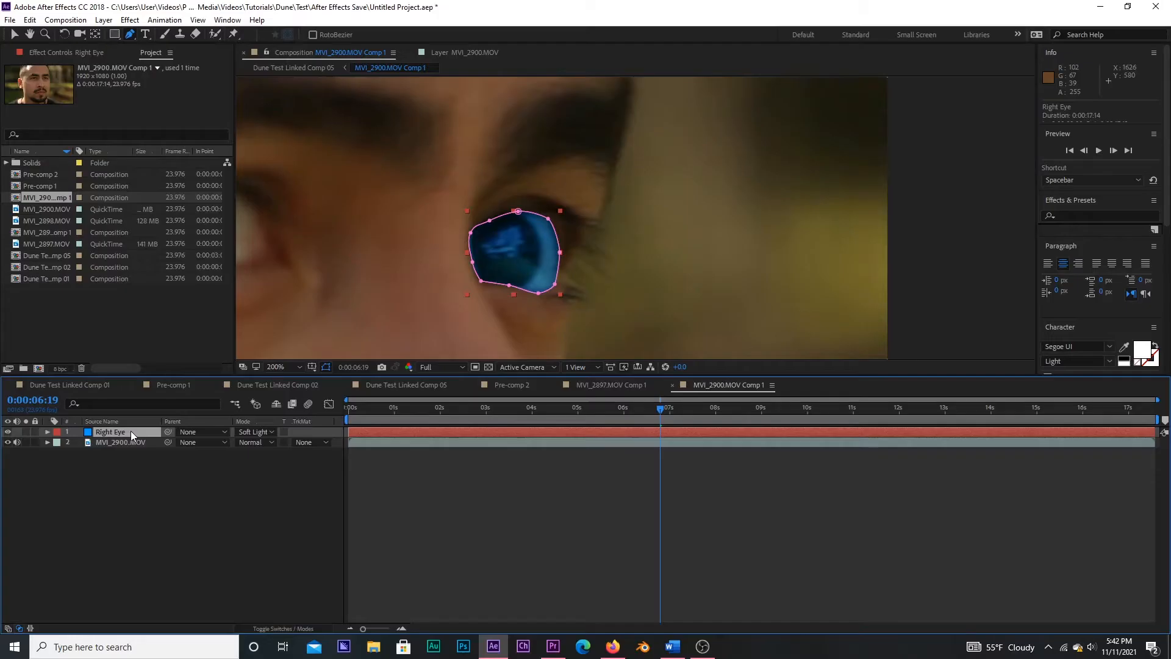
left_click(48, 431)
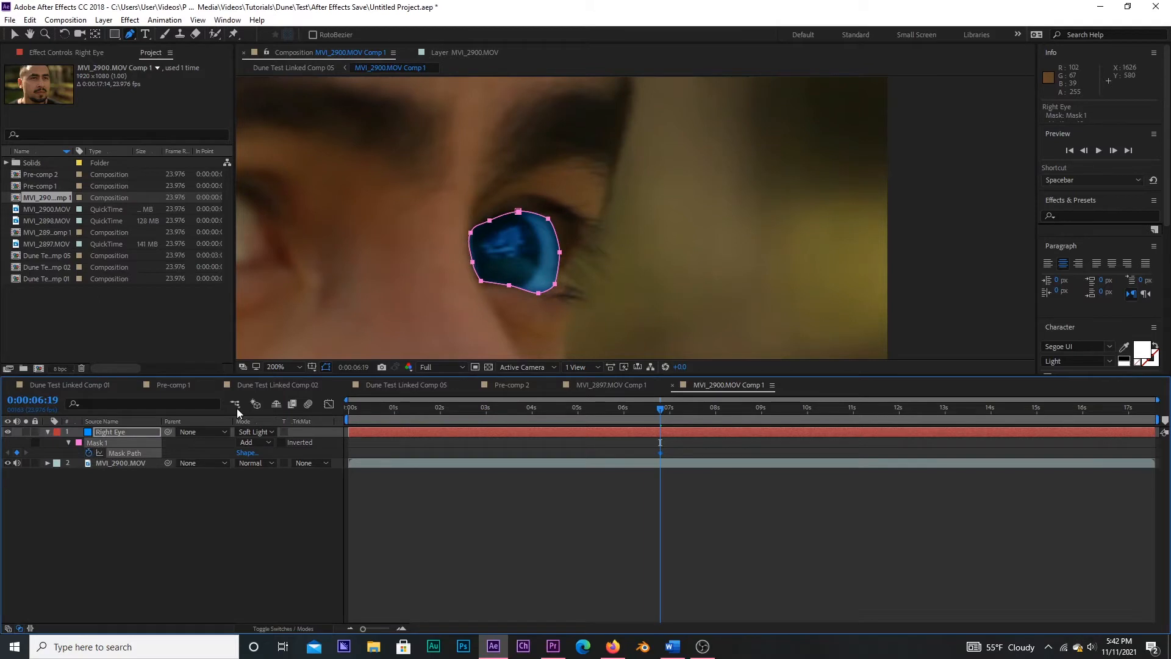
left_click(1113, 150)
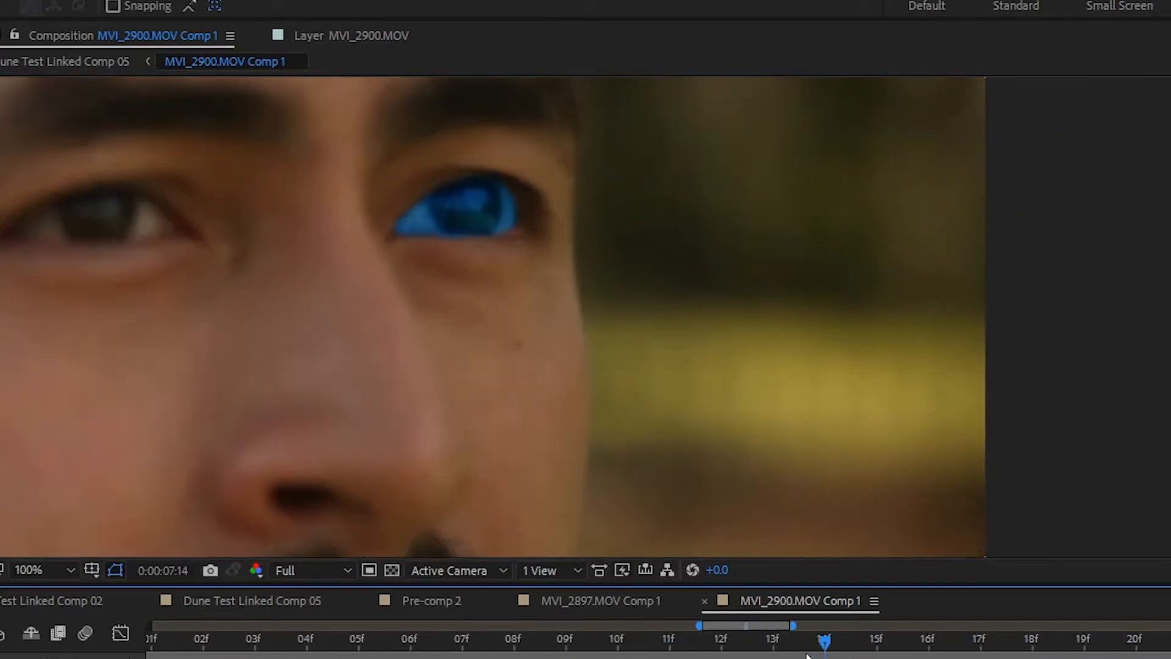
left_click_drag(824, 640, 980, 640)
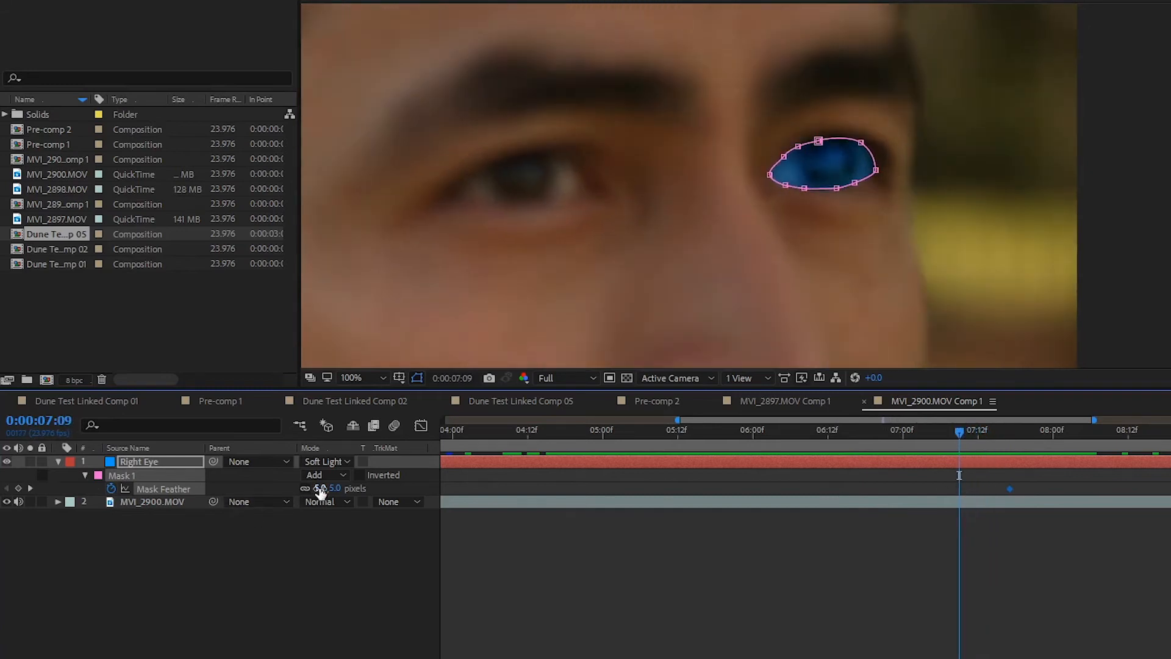
left_click_drag(332, 488, 332, 488)
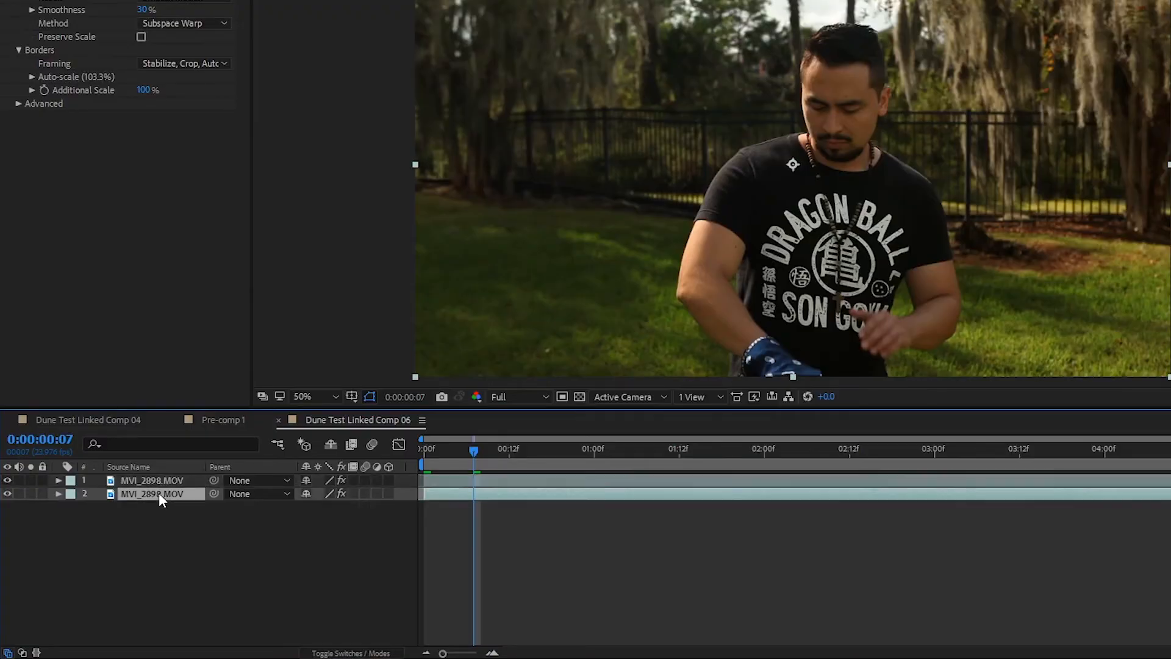
- Rename the bottom lawn clip layer to 'Base Layer'
double_click(160, 494)
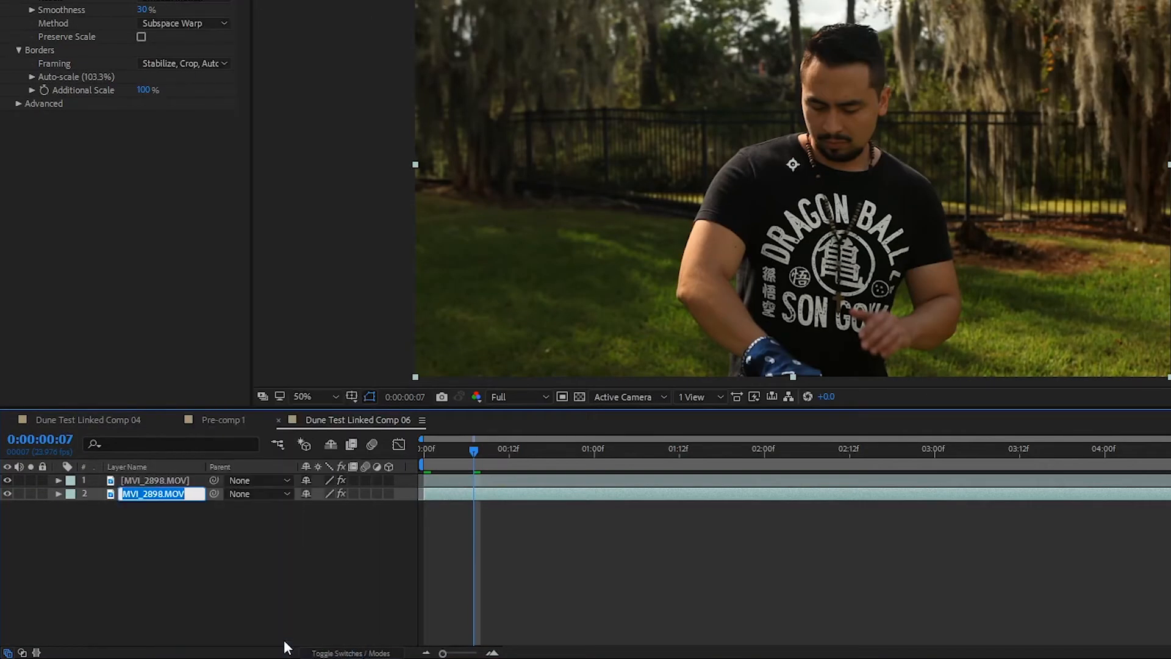
type("Bas")
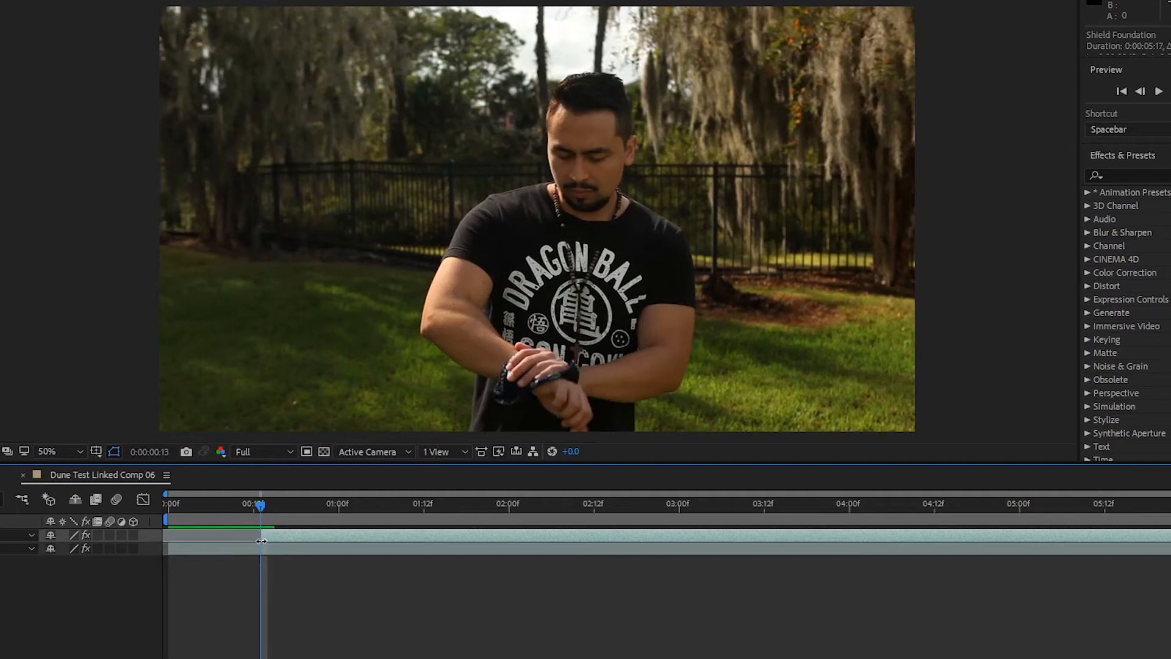
left_click(531, 524)
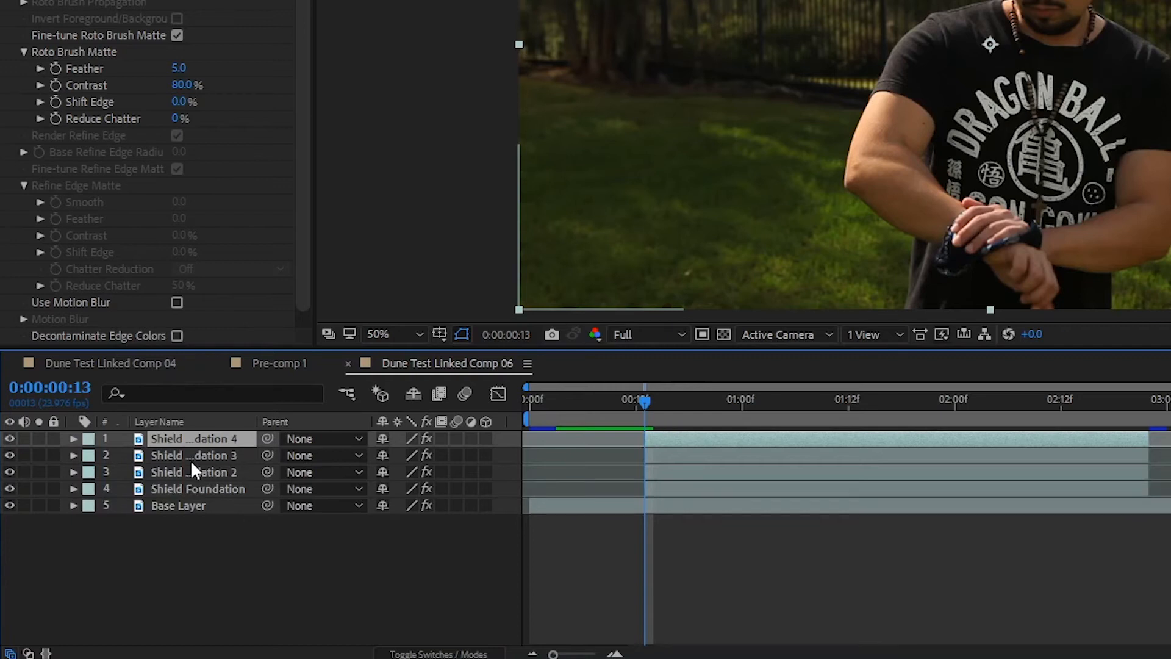
- Rename the shield copy layers via the right-click Rename option
right_click(195, 455)
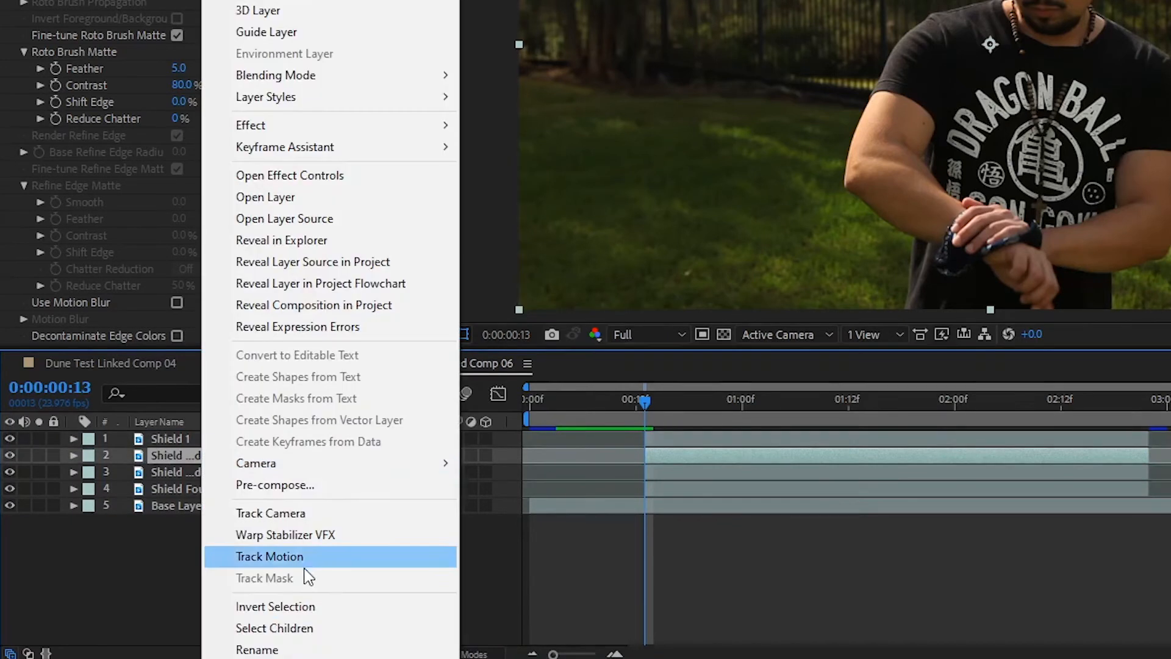
left_click(274, 484)
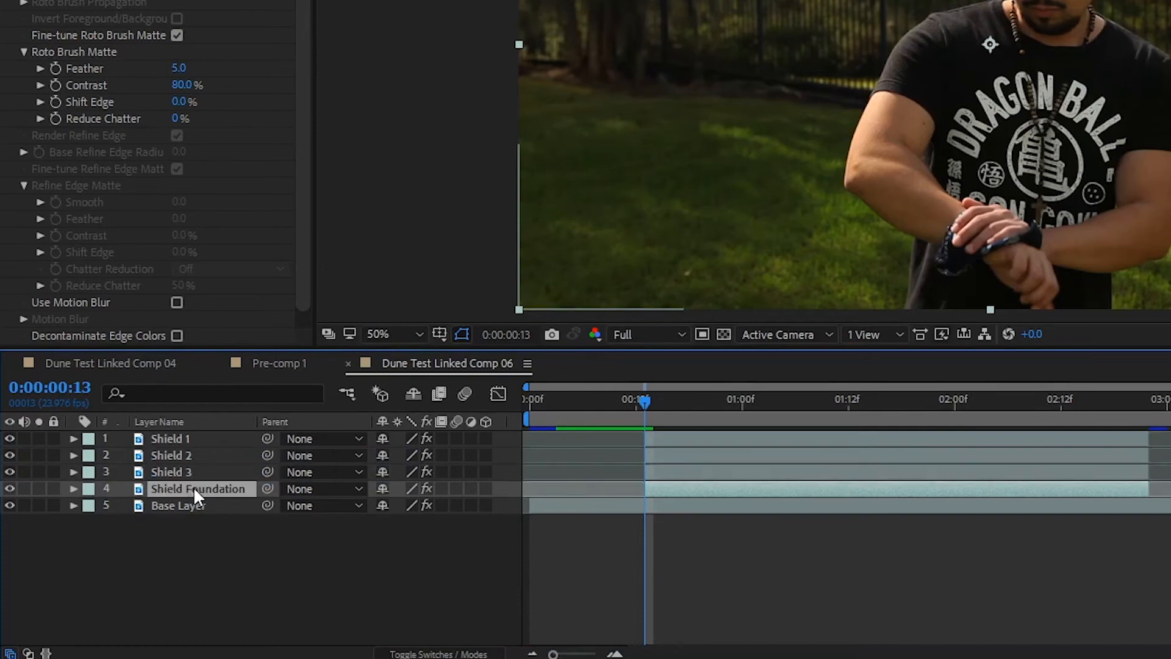
left_click(70, 3)
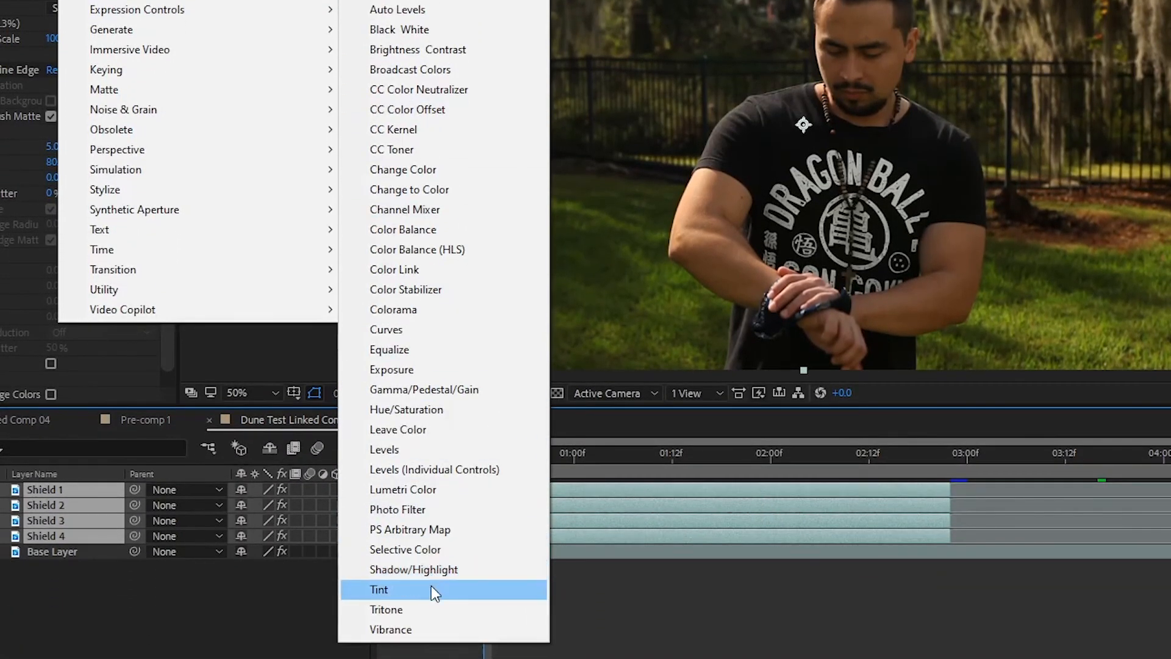
- Apply Tint to the shield layers with Map White To light blue
left_click(379, 590)
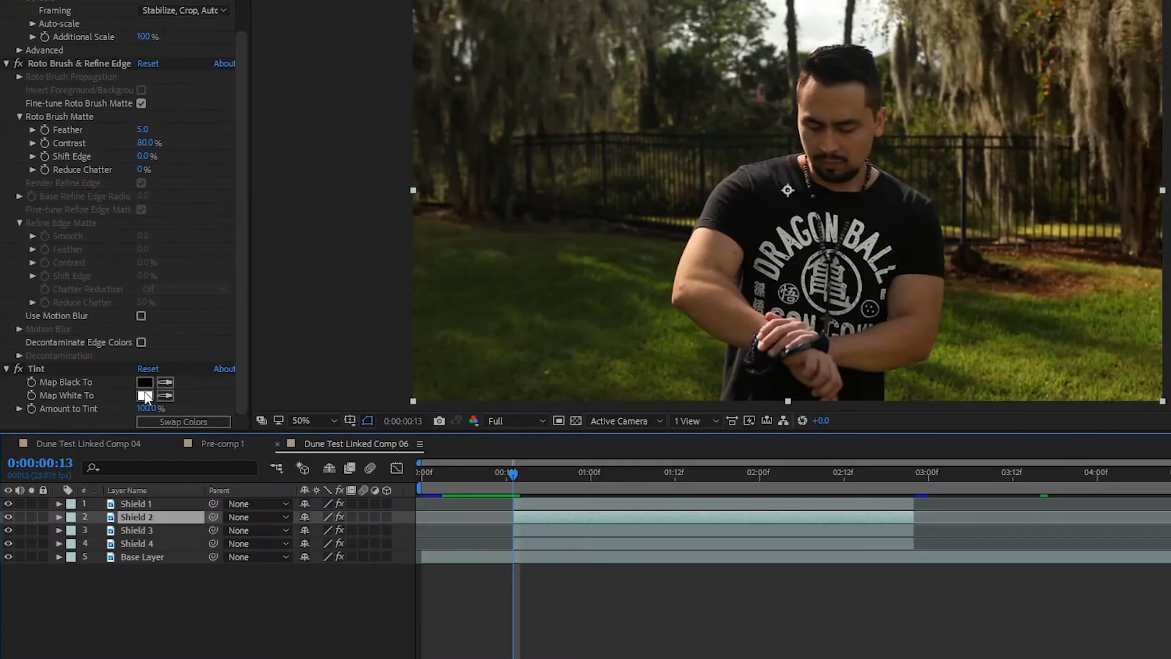
left_click(145, 395)
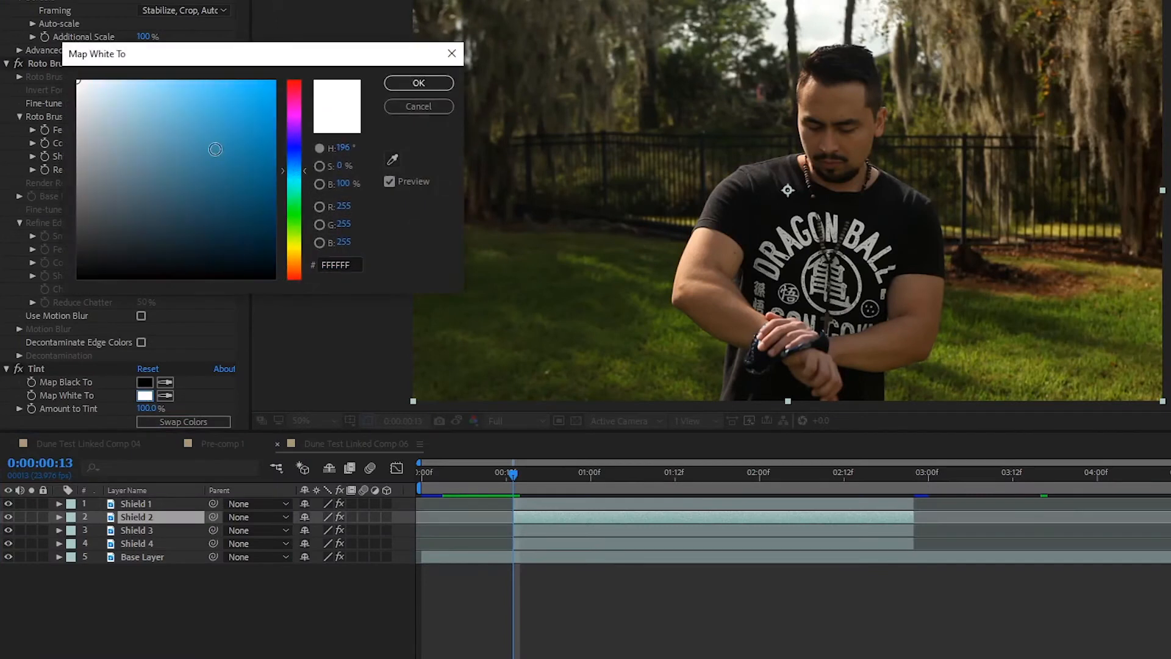
left_click(205, 68)
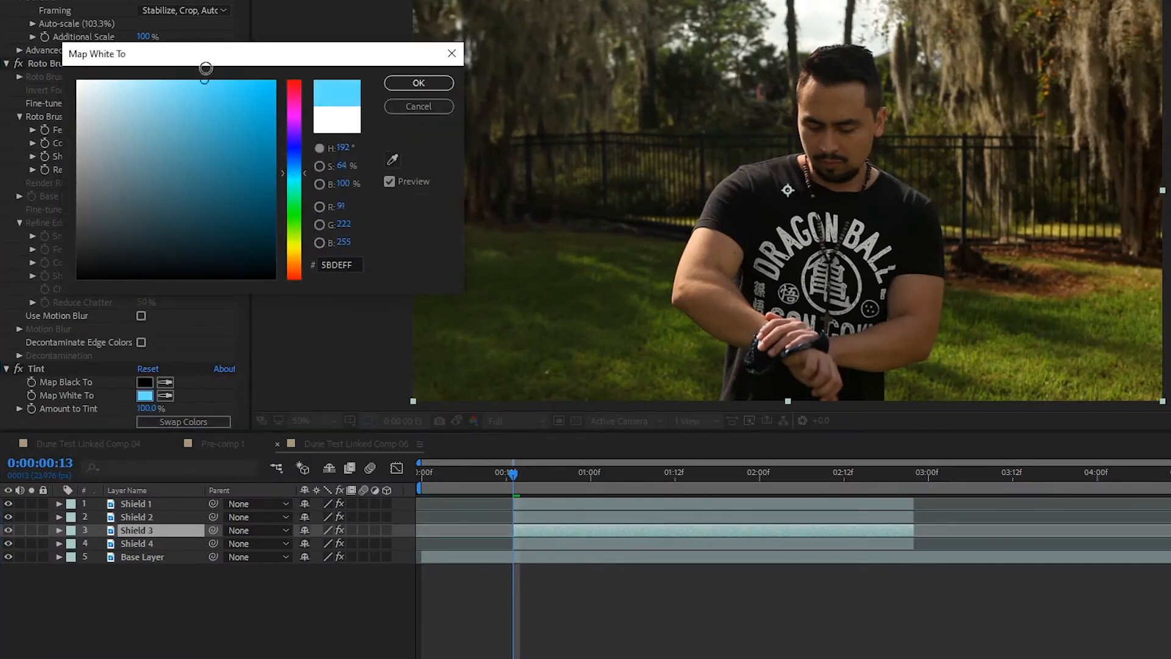
left_click(419, 83)
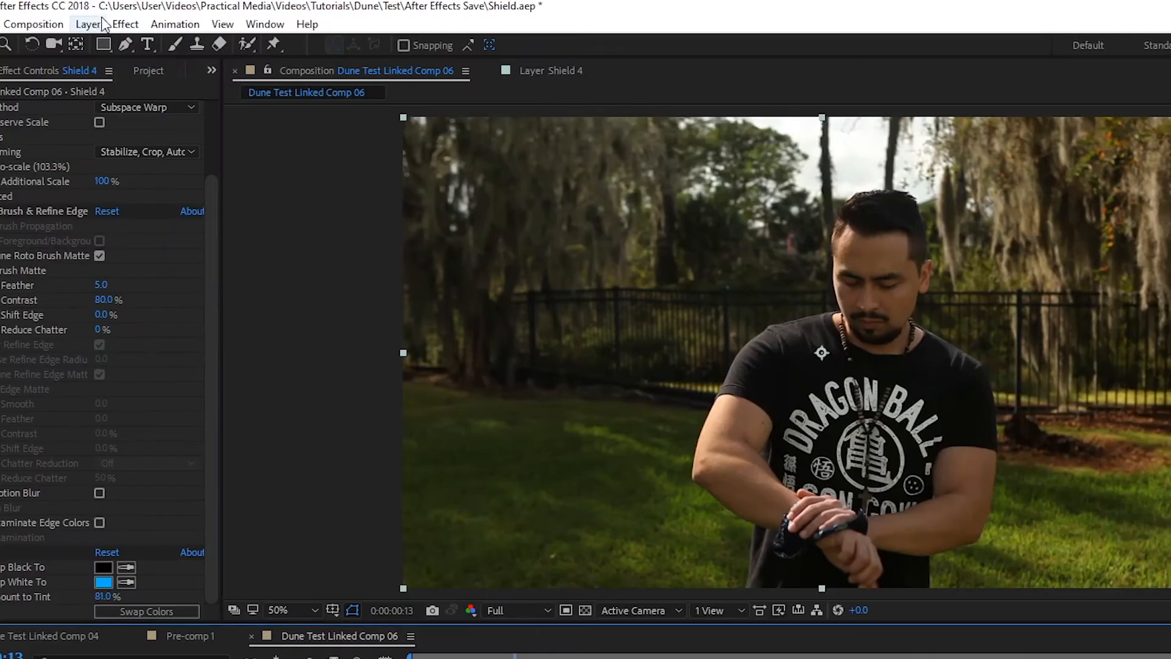
- Add a Radial Blur from Blur & Sharpen to Shield 4, with Type Spin and Amount 19
left_click(124, 25)
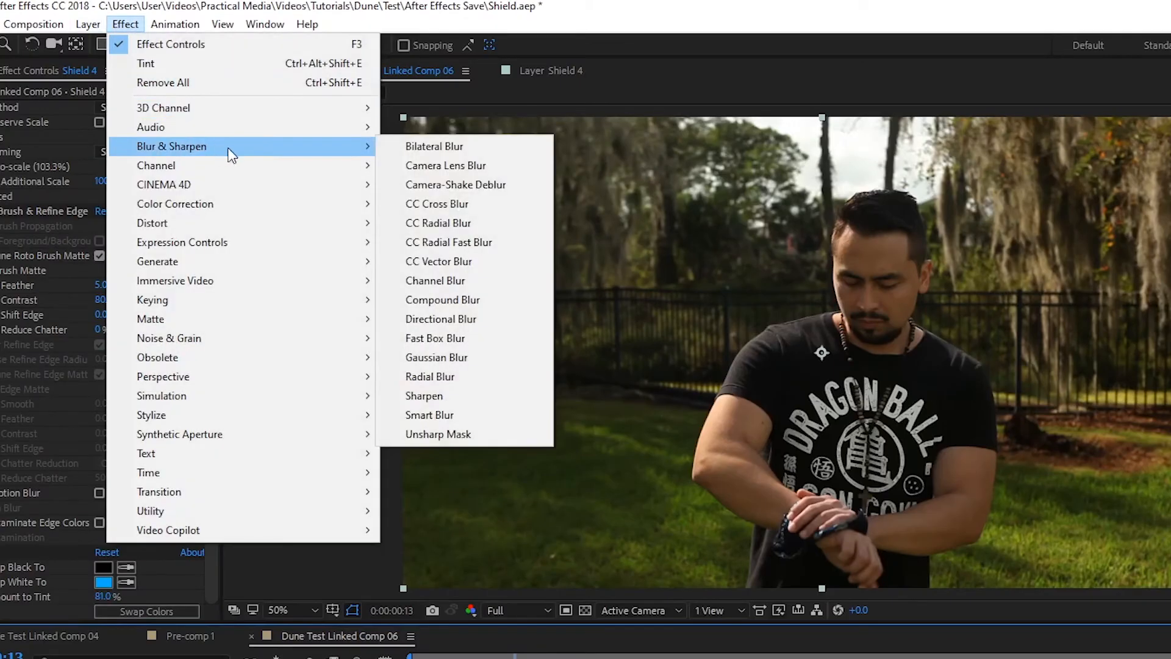
left_click(430, 376)
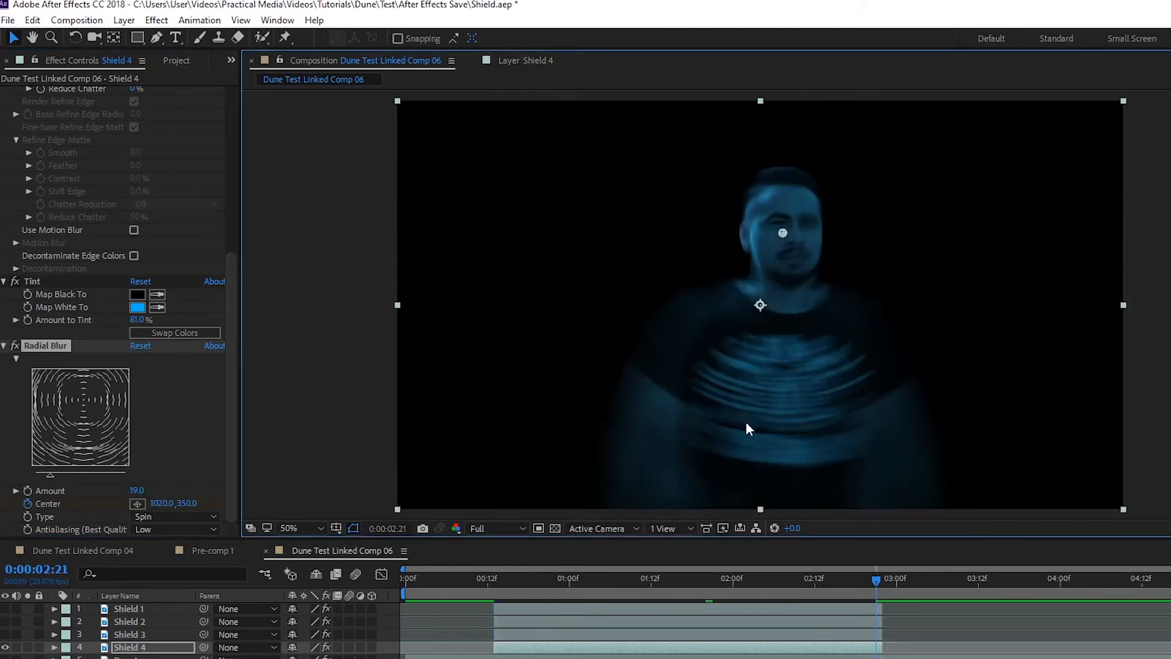
left_click(175, 517)
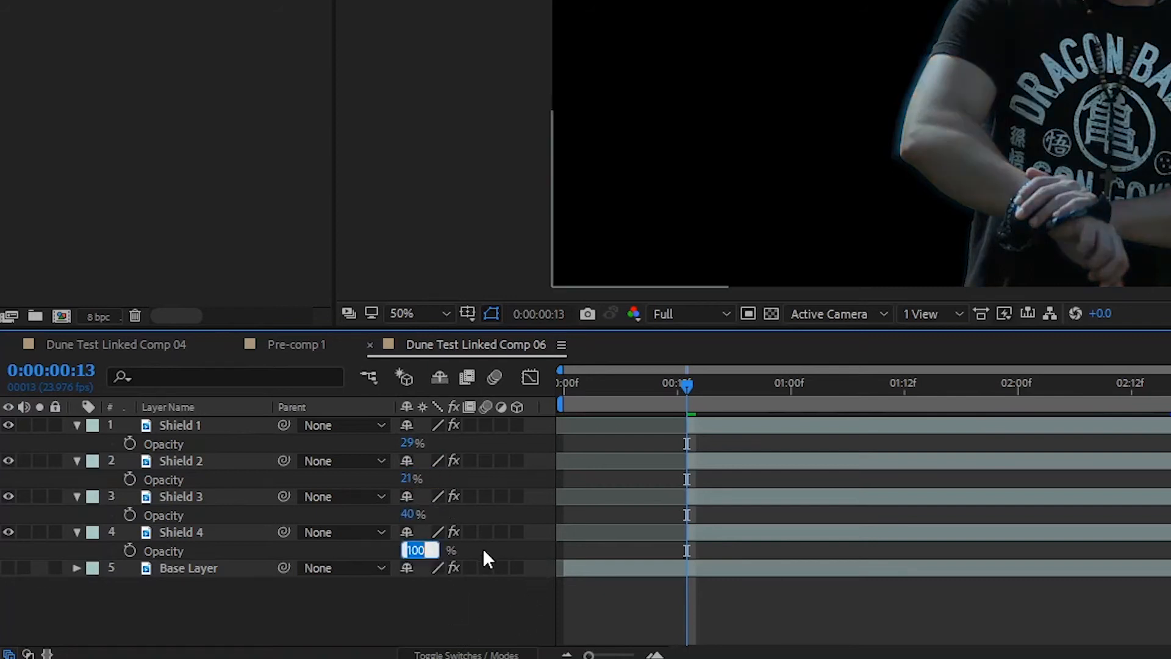
- Enter an Opacity of 10% on a shield layer
type("108.0,108.0 %")
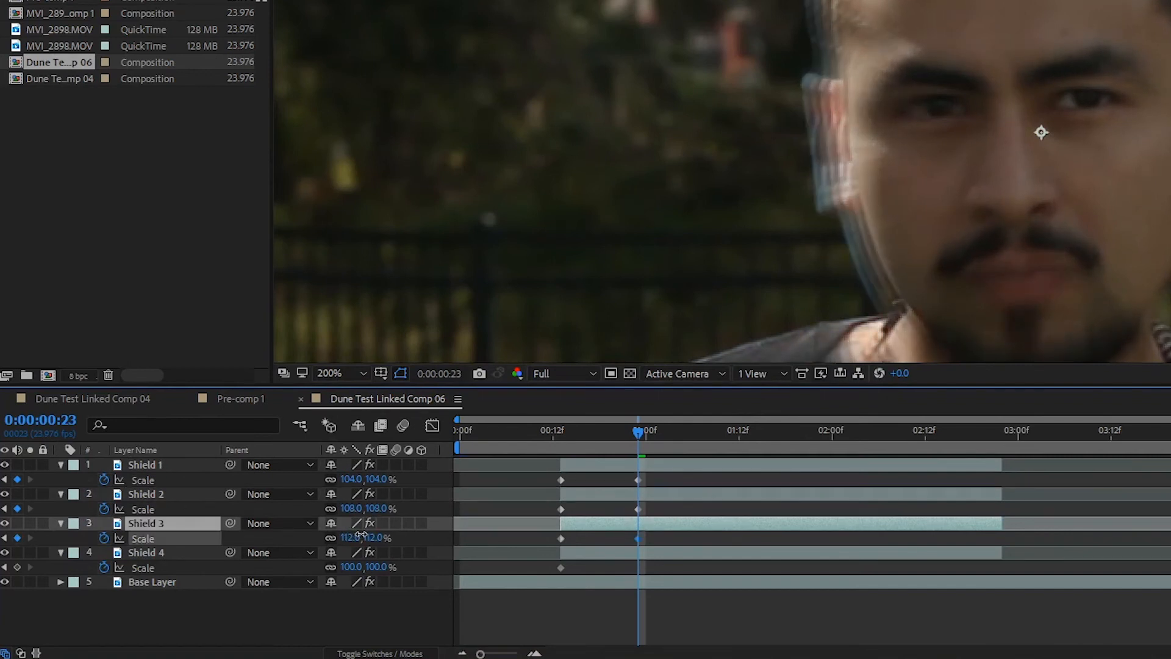
- Keyframe shield scales, setting Shield 4 to 118%, and scrub to preview the growth
left_click(145, 552)
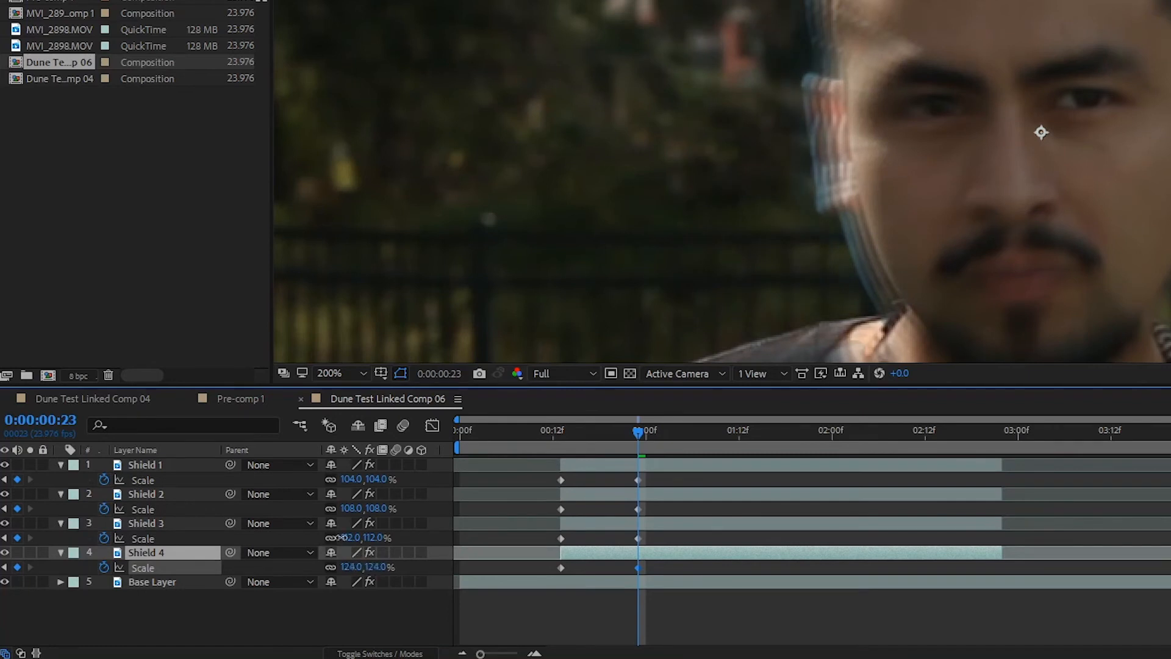
left_click_drag(638, 431, 663, 433)
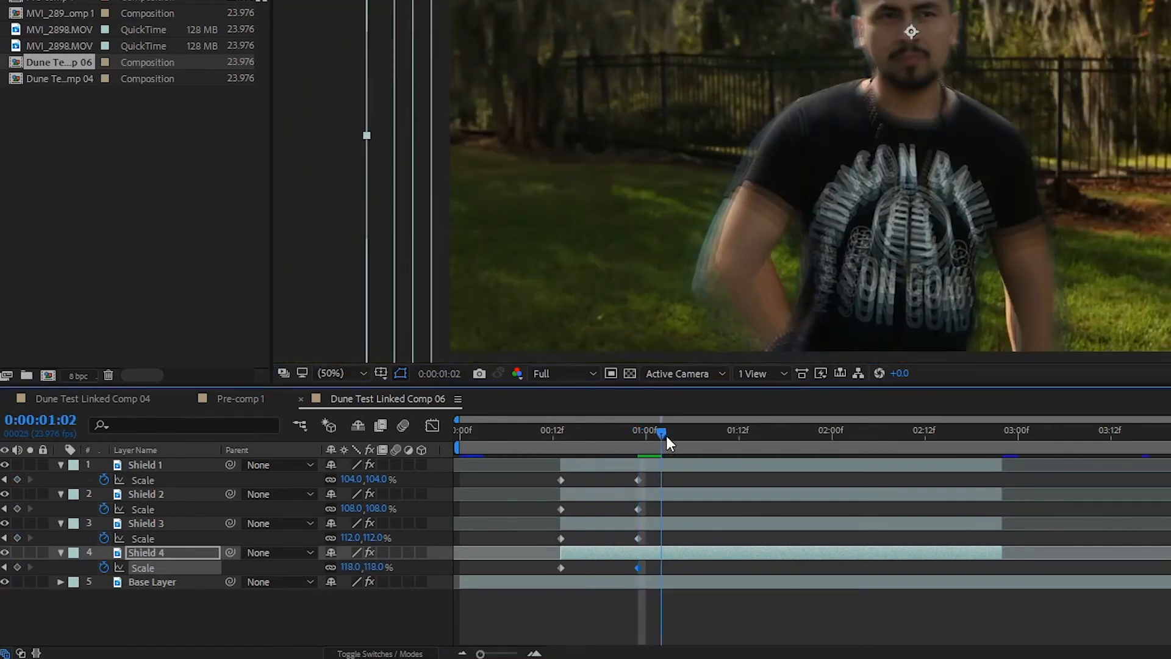
left_click_drag(662, 433, 1001, 433)
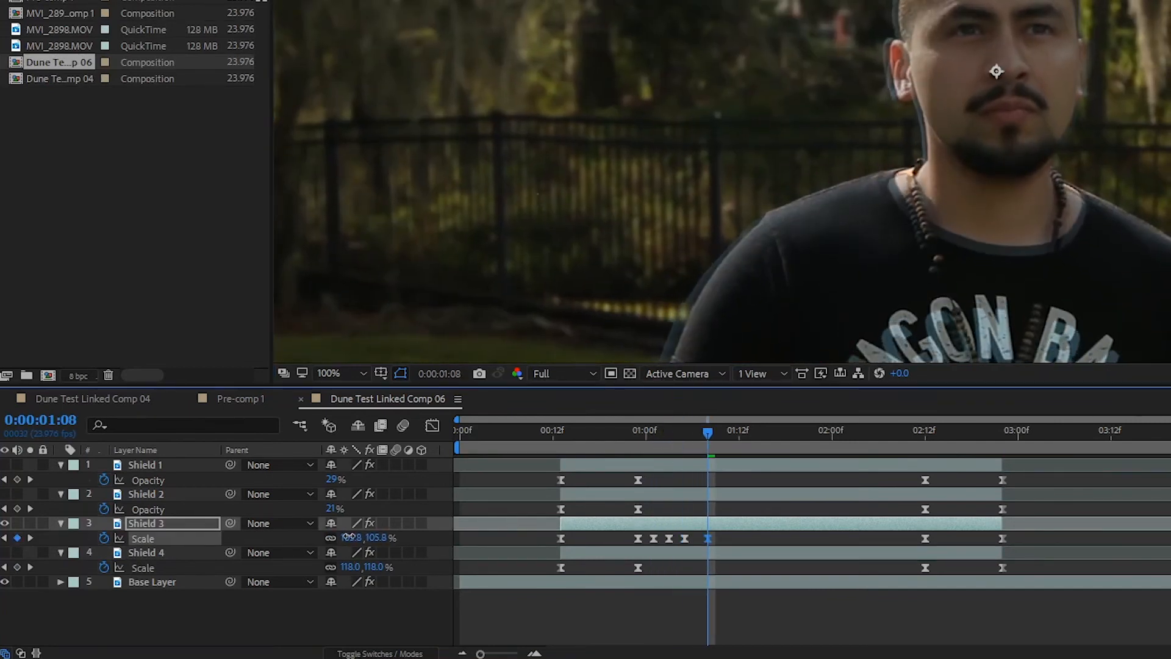
- Add extra flicker keyframes to Shield 3's scale
left_click(739, 436)
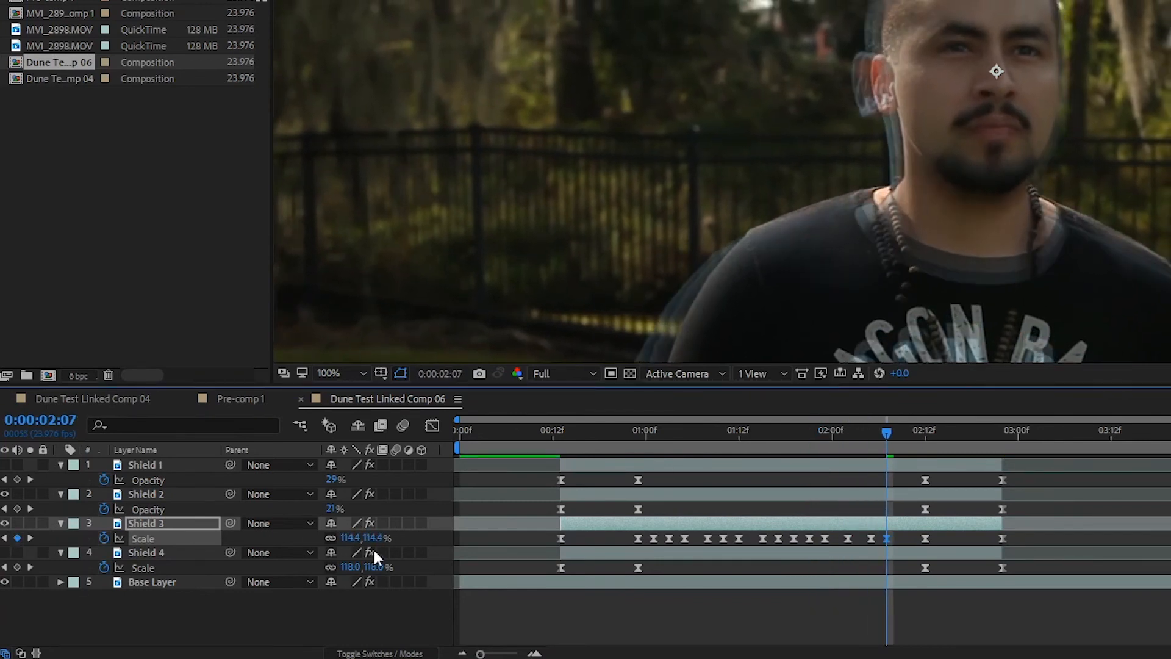
left_click(925, 433)
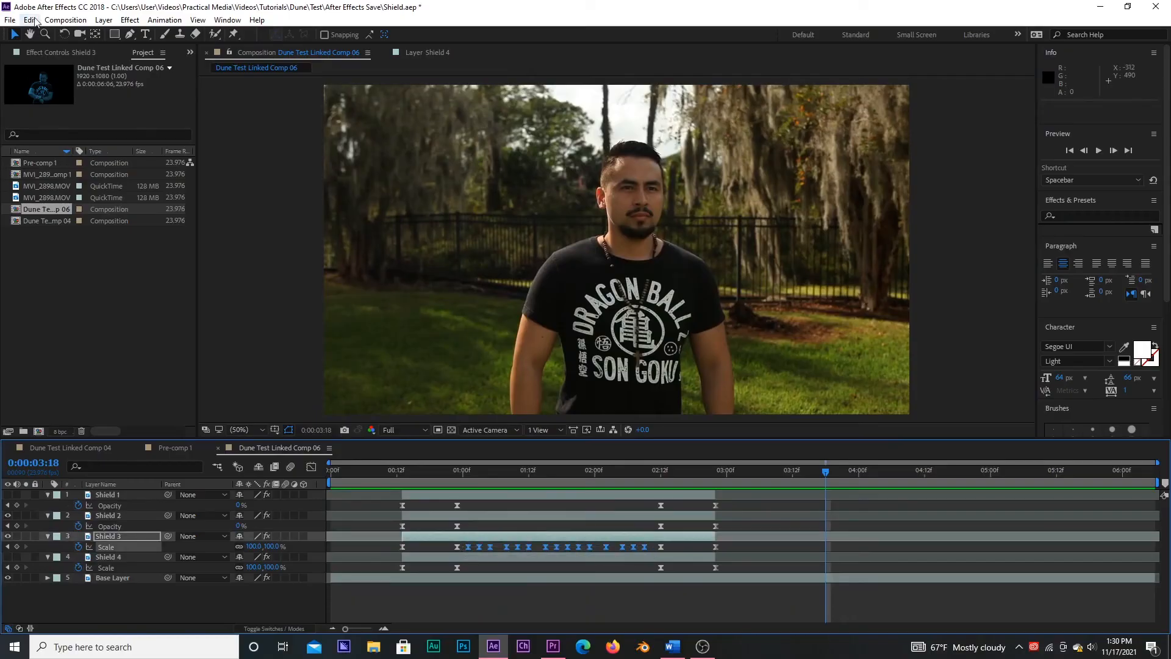
left_click(457, 482)
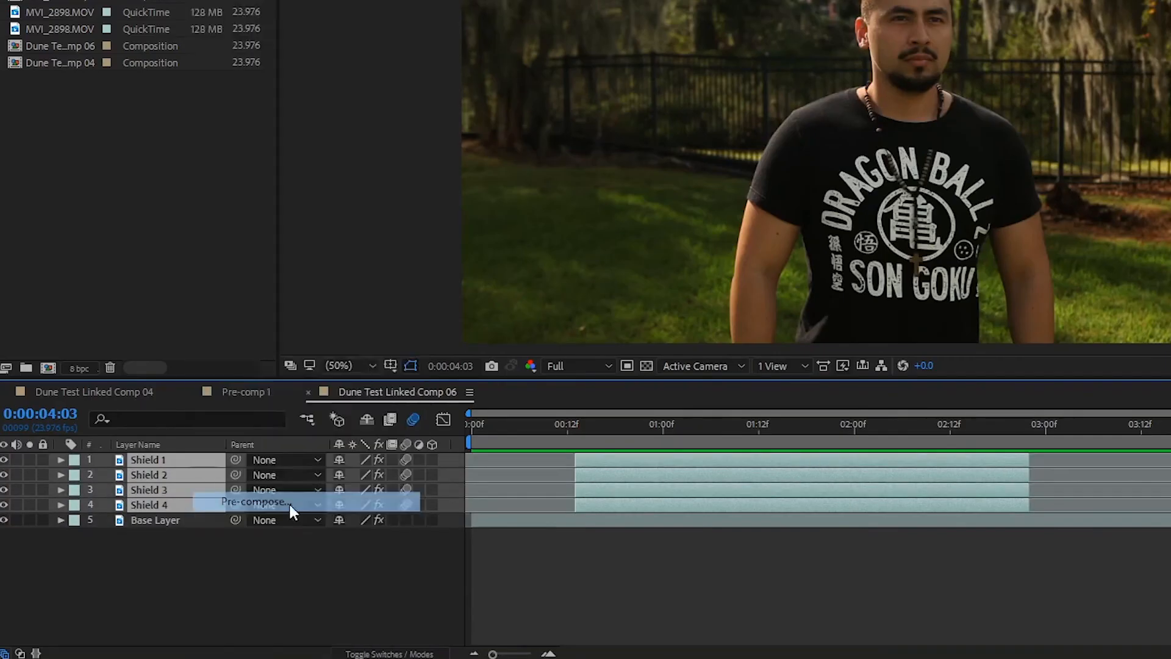
- Pre-compose Shield 1–4 into a composition named Shield Grouping
left_click(251, 502)
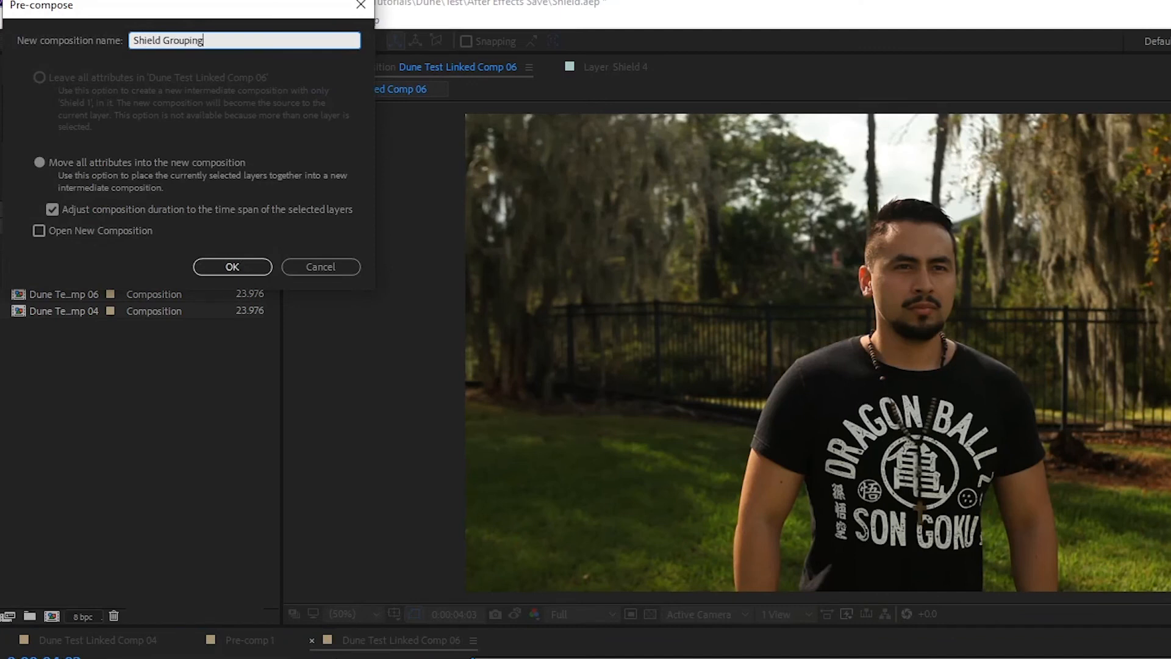
left_click(232, 267)
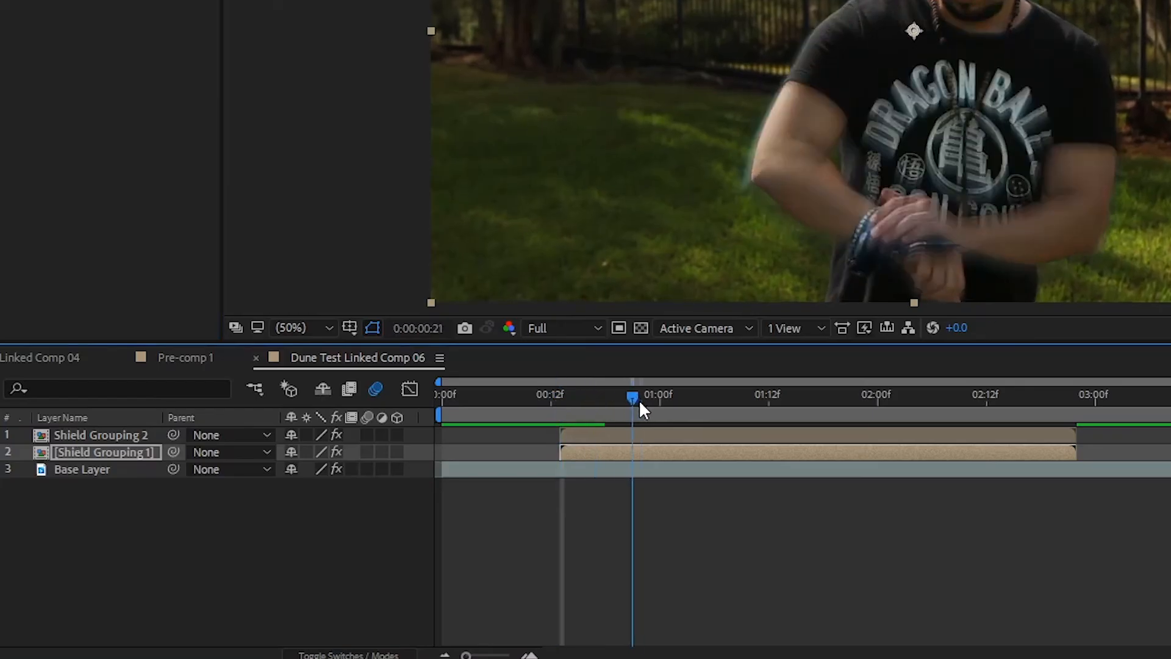
- Apply Easy Ease to Shield Grouping 1's Straight Zoom CC Radial Blur Amount keyframes
left_click_drag(631, 396, 776, 395)
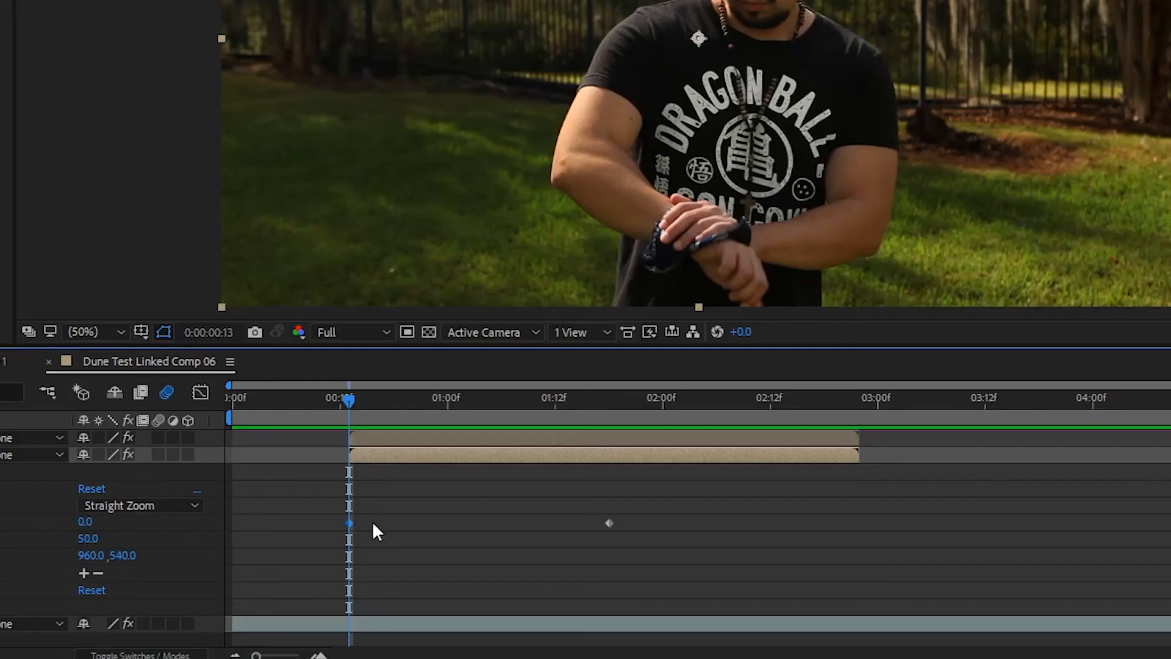
right_click(609, 523)
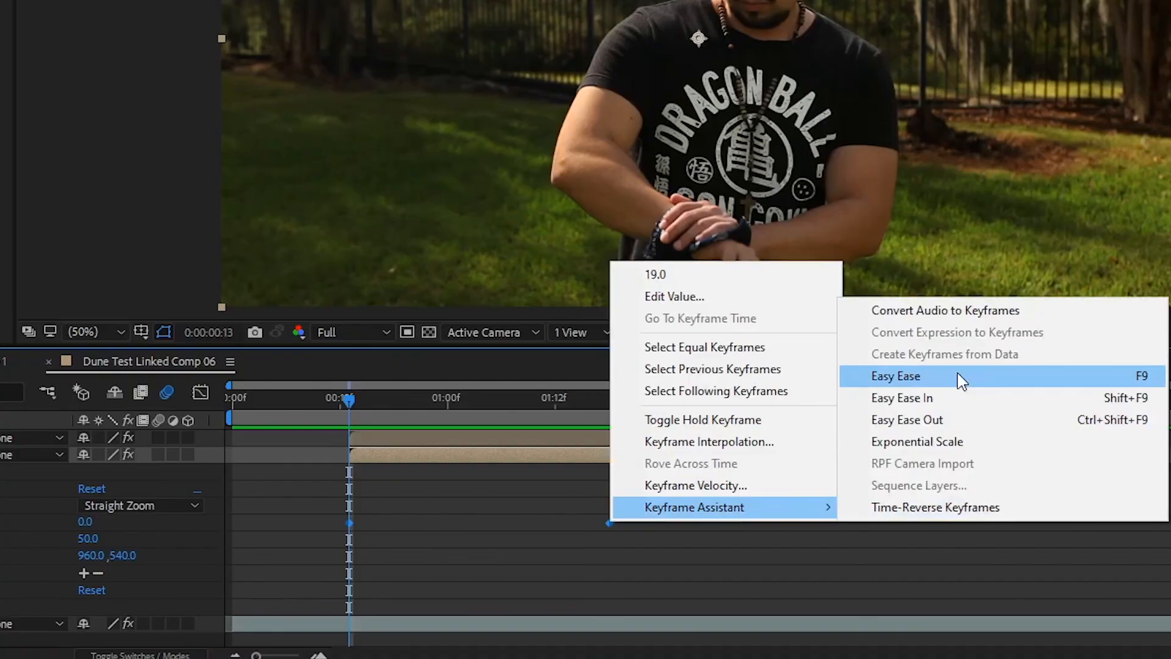
left_click(895, 376)
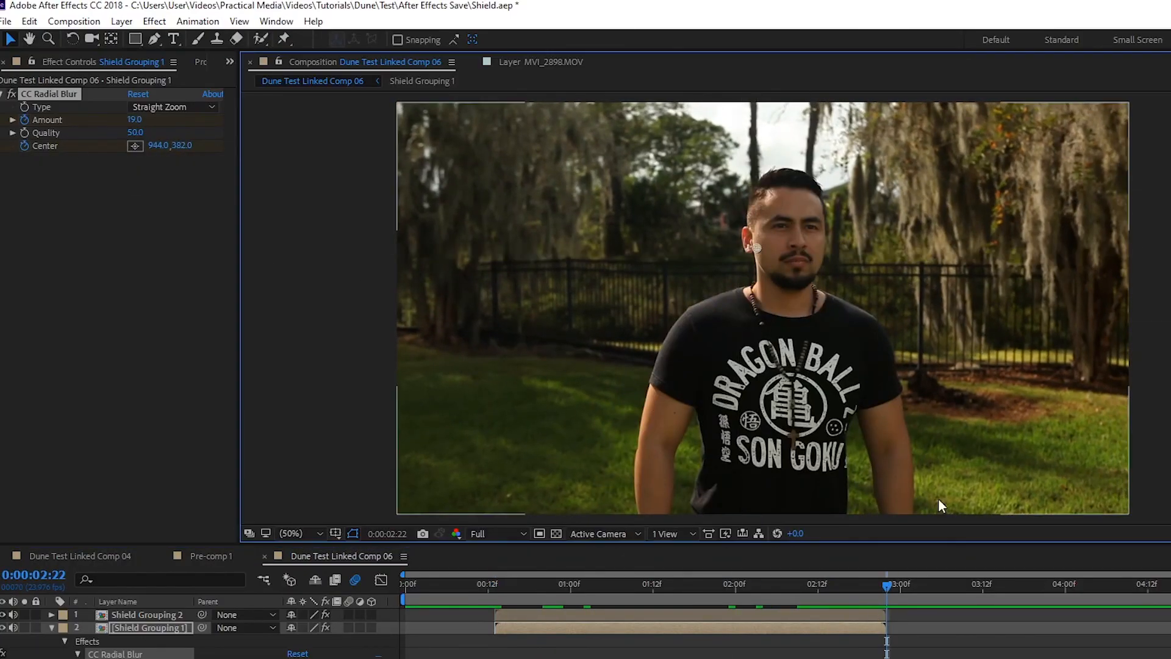
left_click(173, 107)
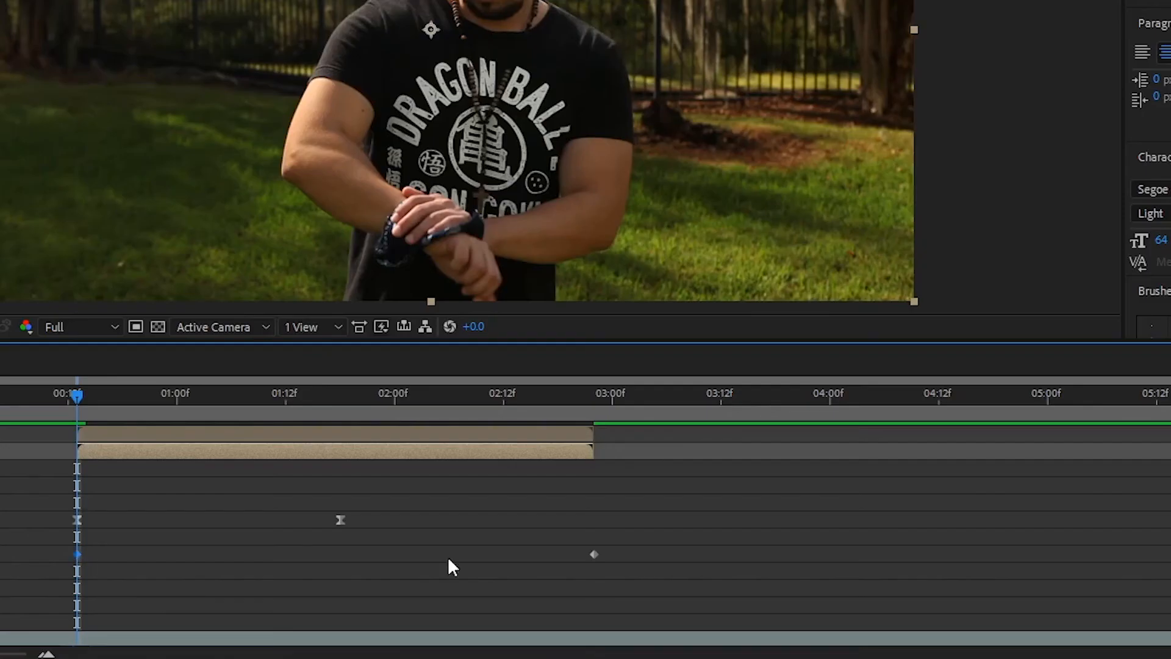
right_click(593, 555)
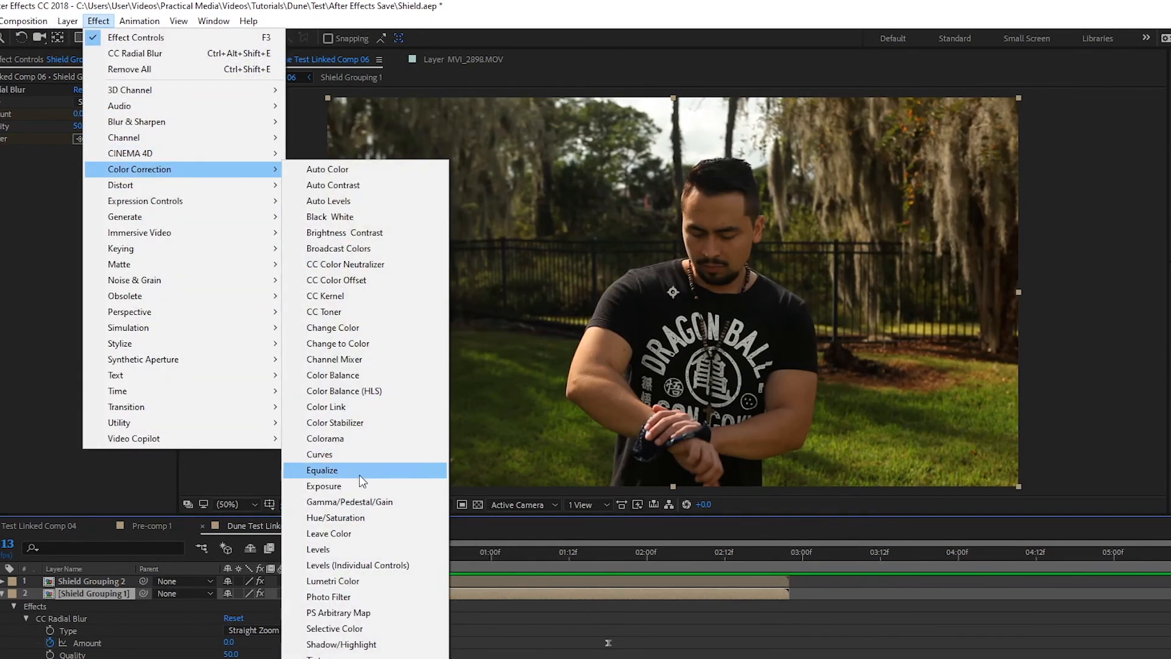
- Add an Exposure effect to a Shield Grouping layer and set Exposure to 1.11
left_click(324, 485)
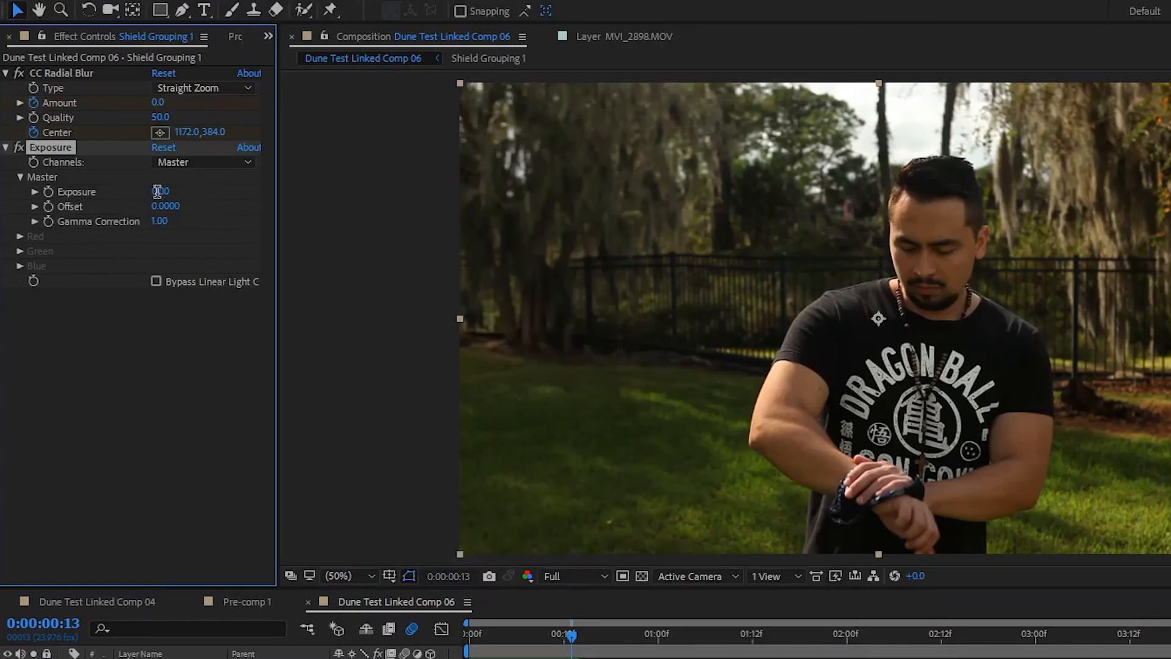
type("1.11")
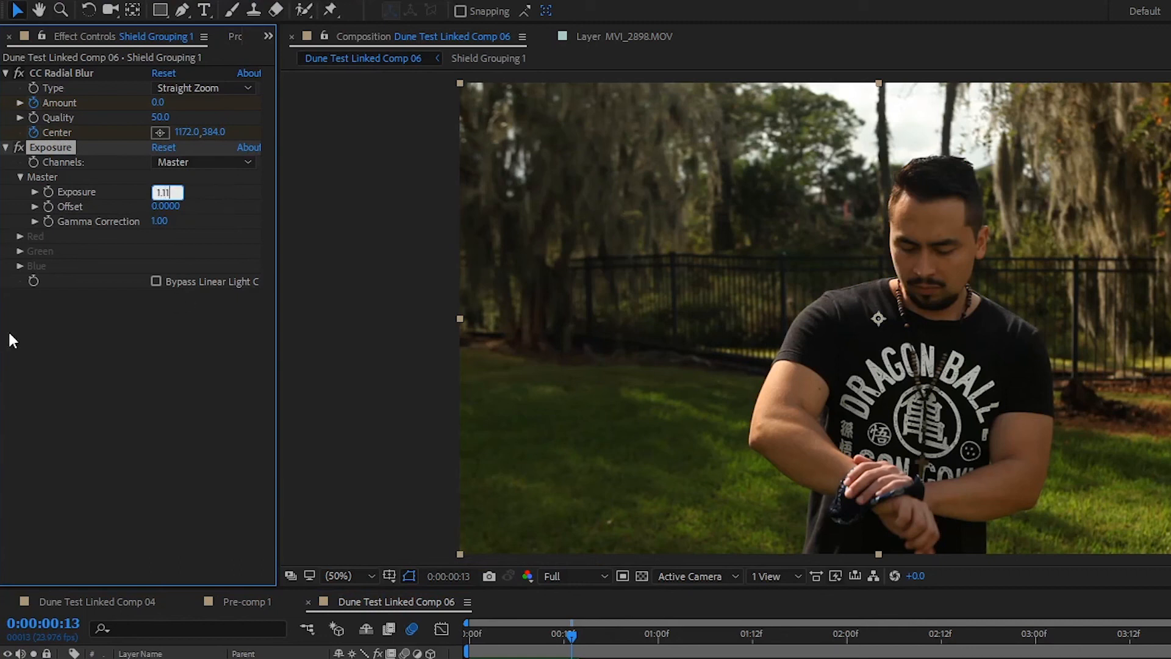
left_click(191, 32)
type("3.")
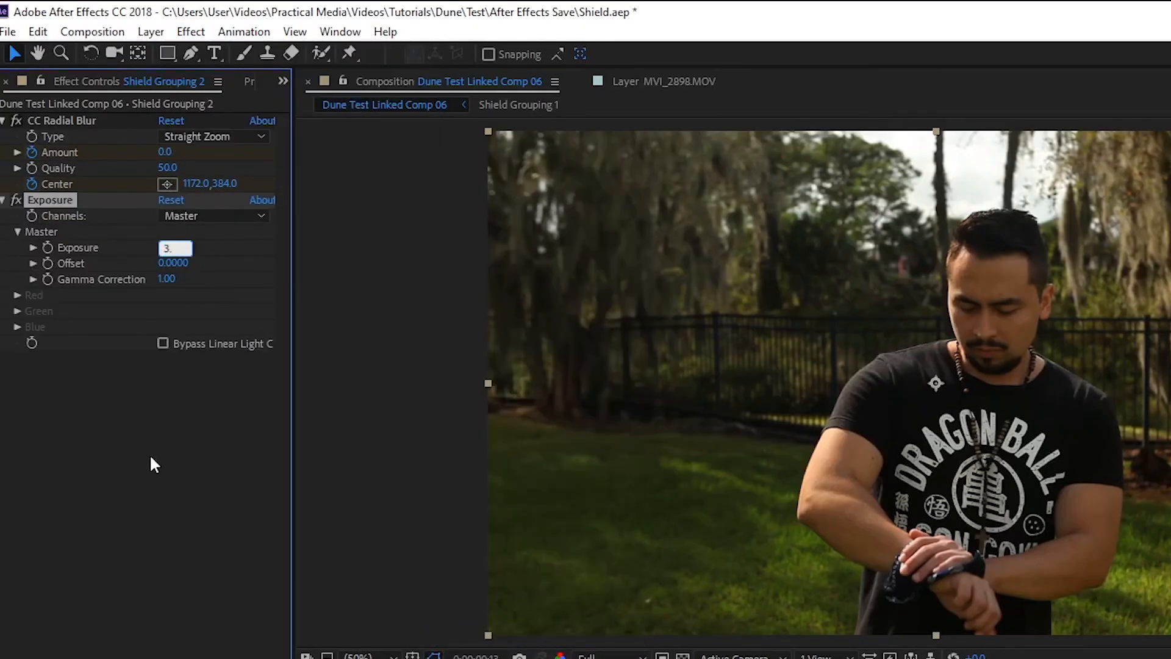
- Give Shield Grouping 2 a Fast Box Blur of radius 48 and 25% opacity
left_click(167, 24)
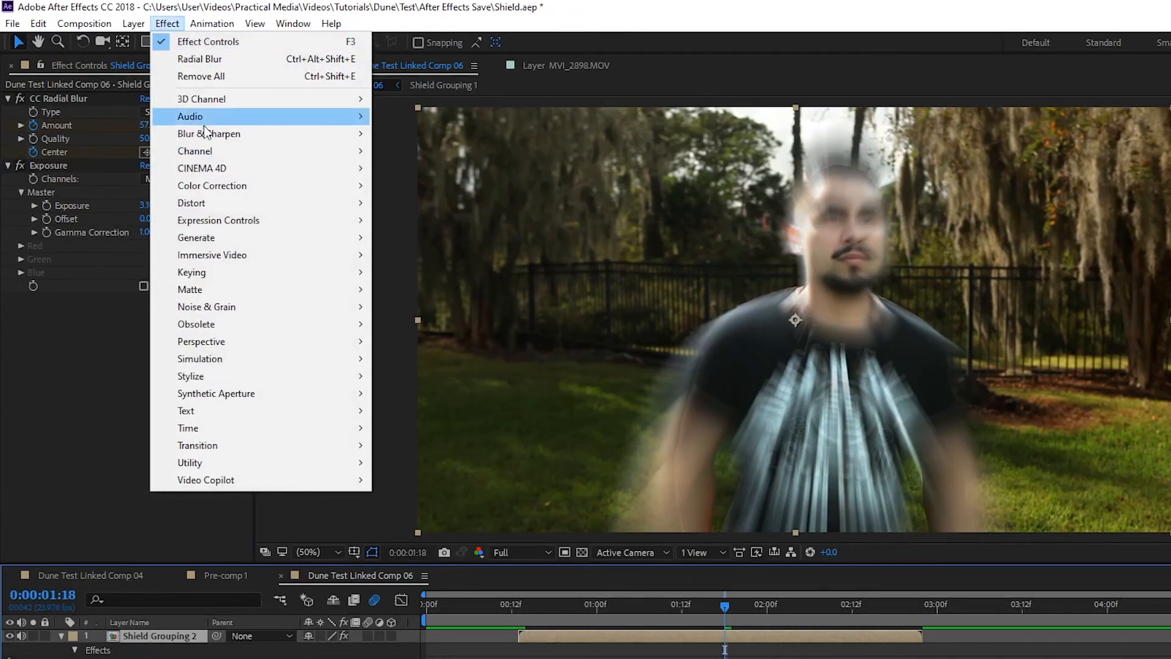
mouse_move(208, 134)
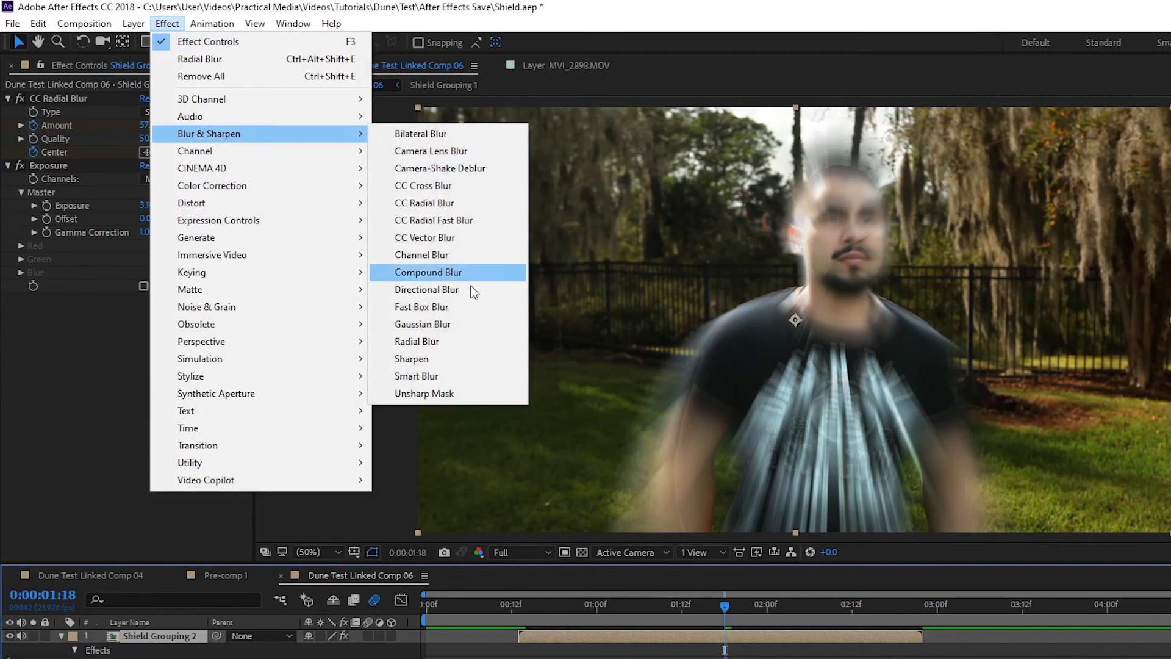
left_click(421, 307)
type("48")
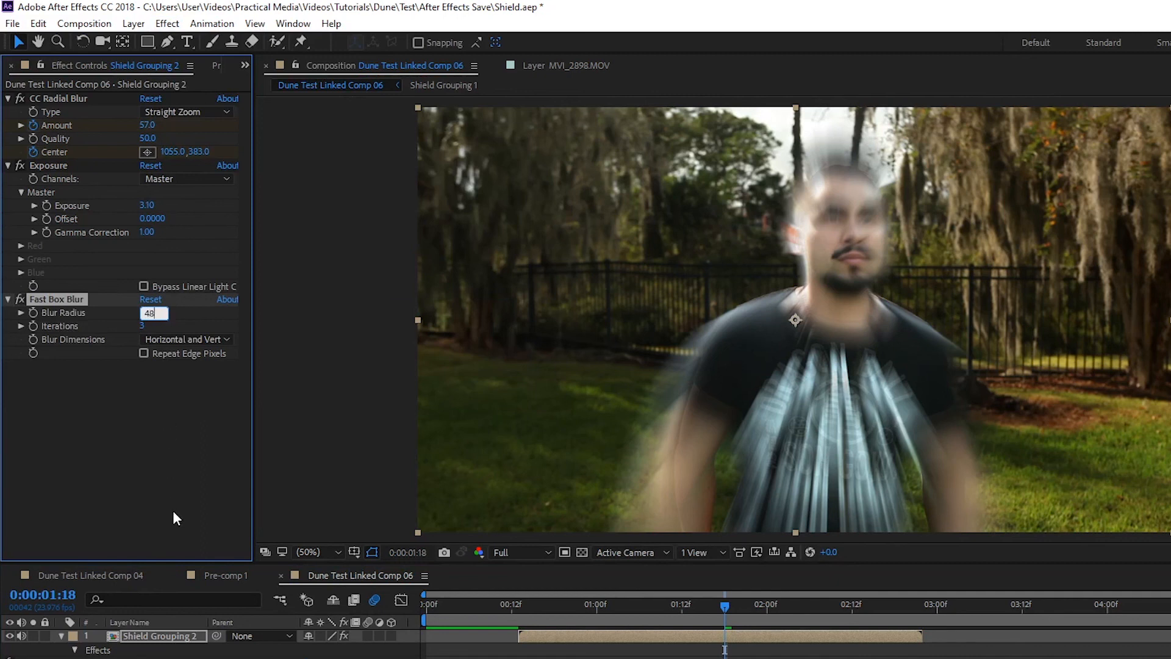
key("Enter")
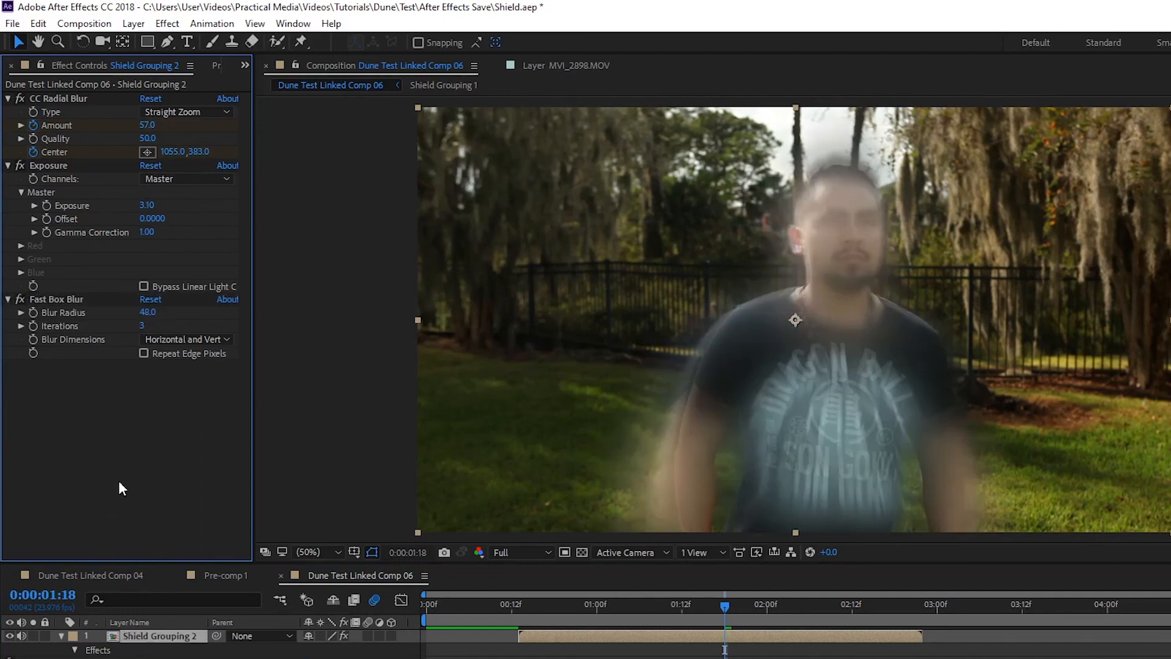
mouse_move(192, 414)
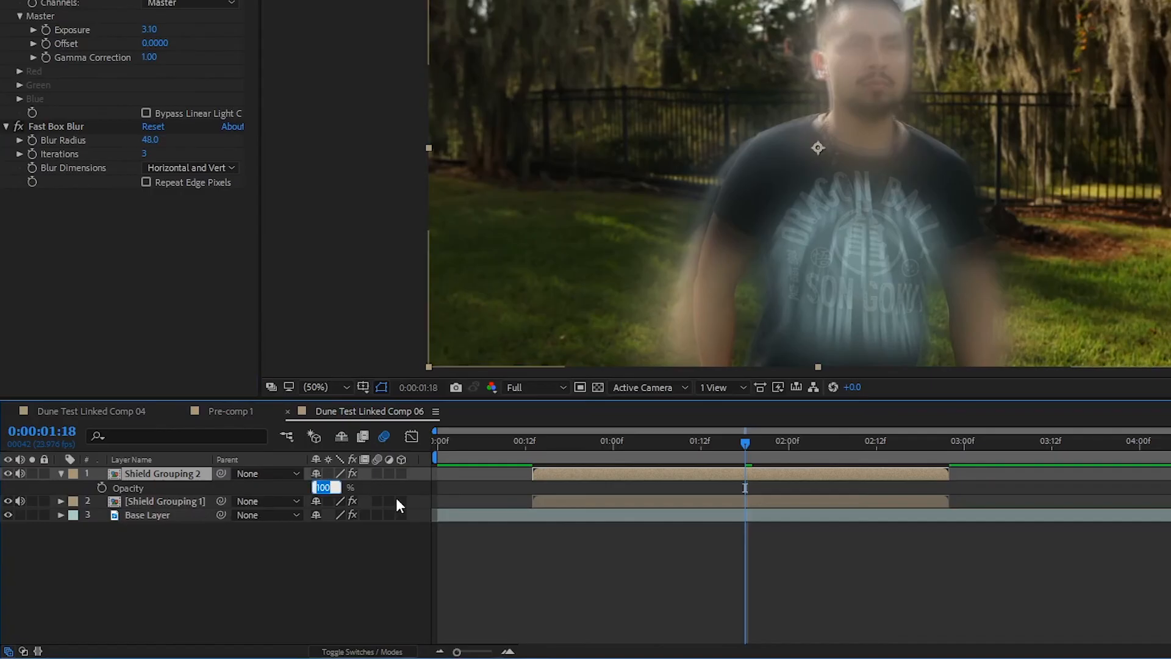
type("25")
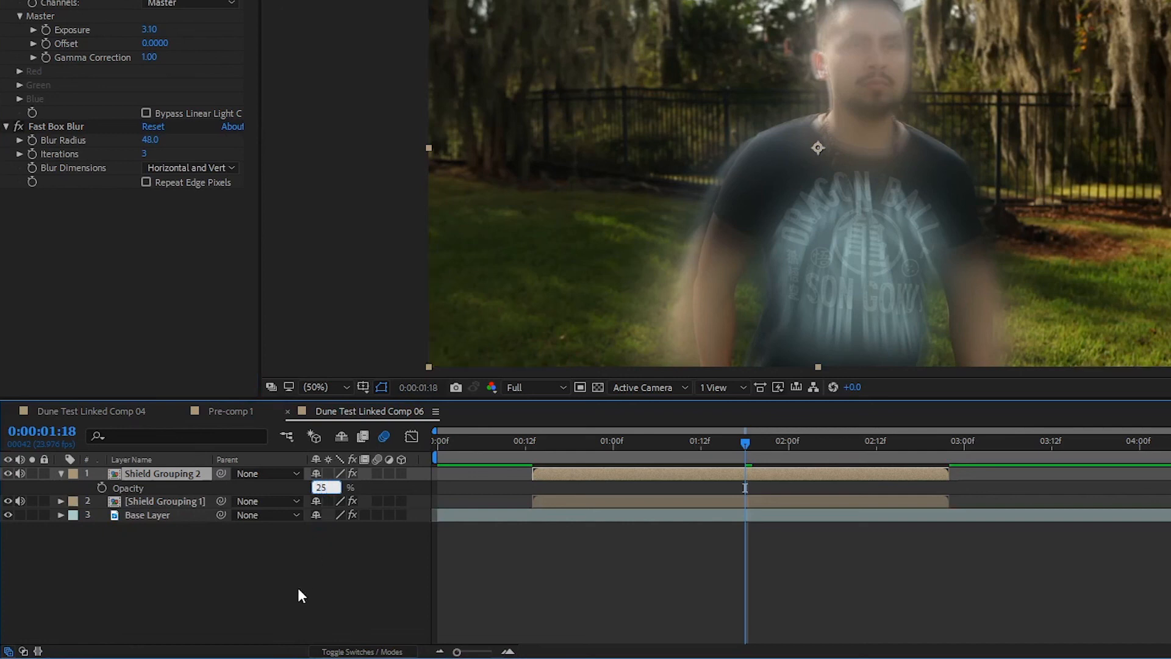